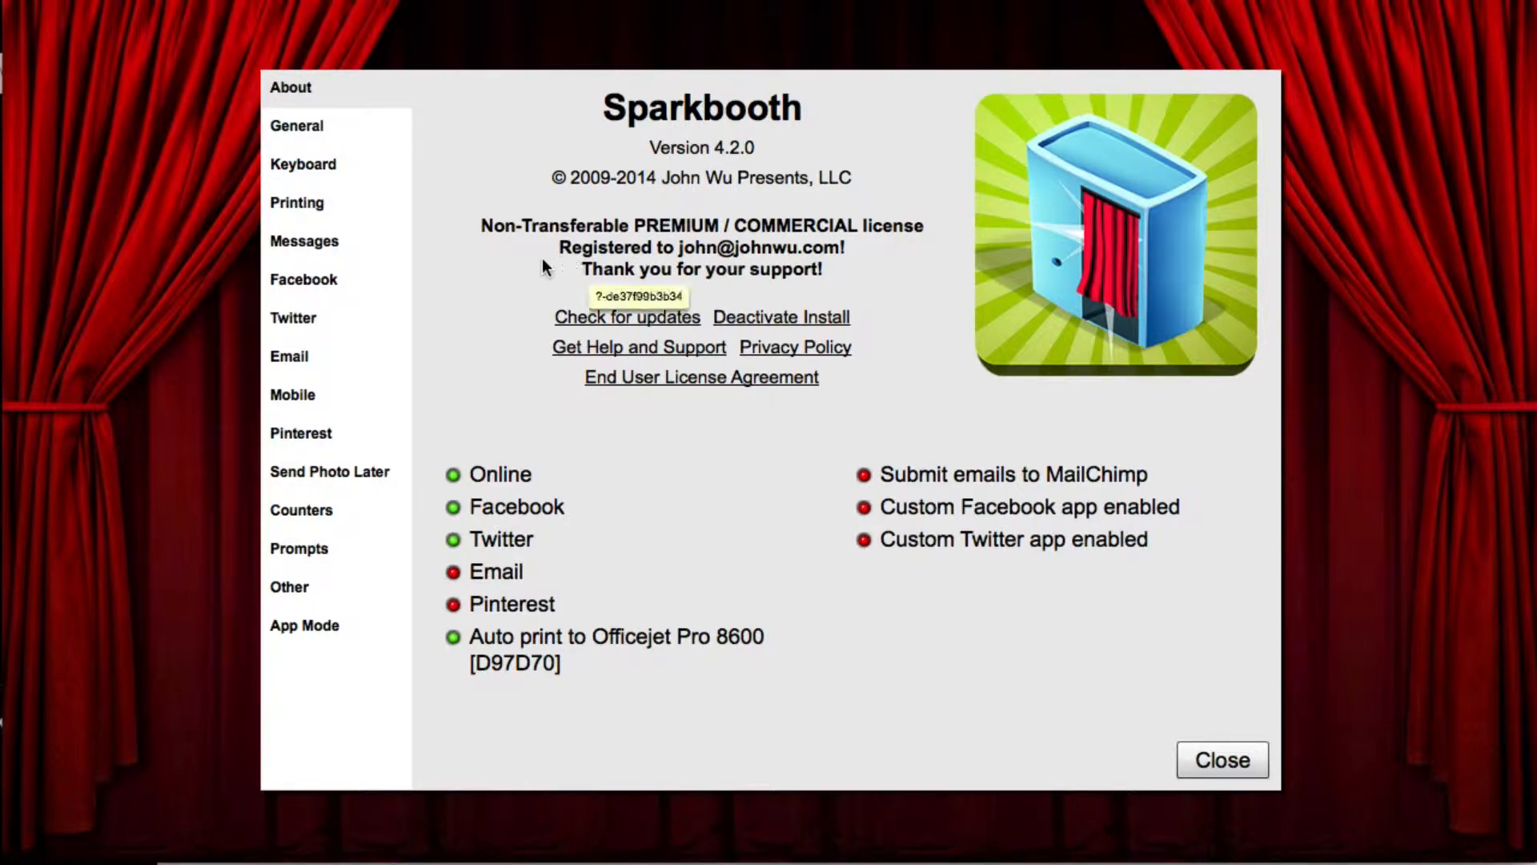
# Set the email service to Send Photo Later and close the settings back to the gallery
pyautogui.click(288, 355)
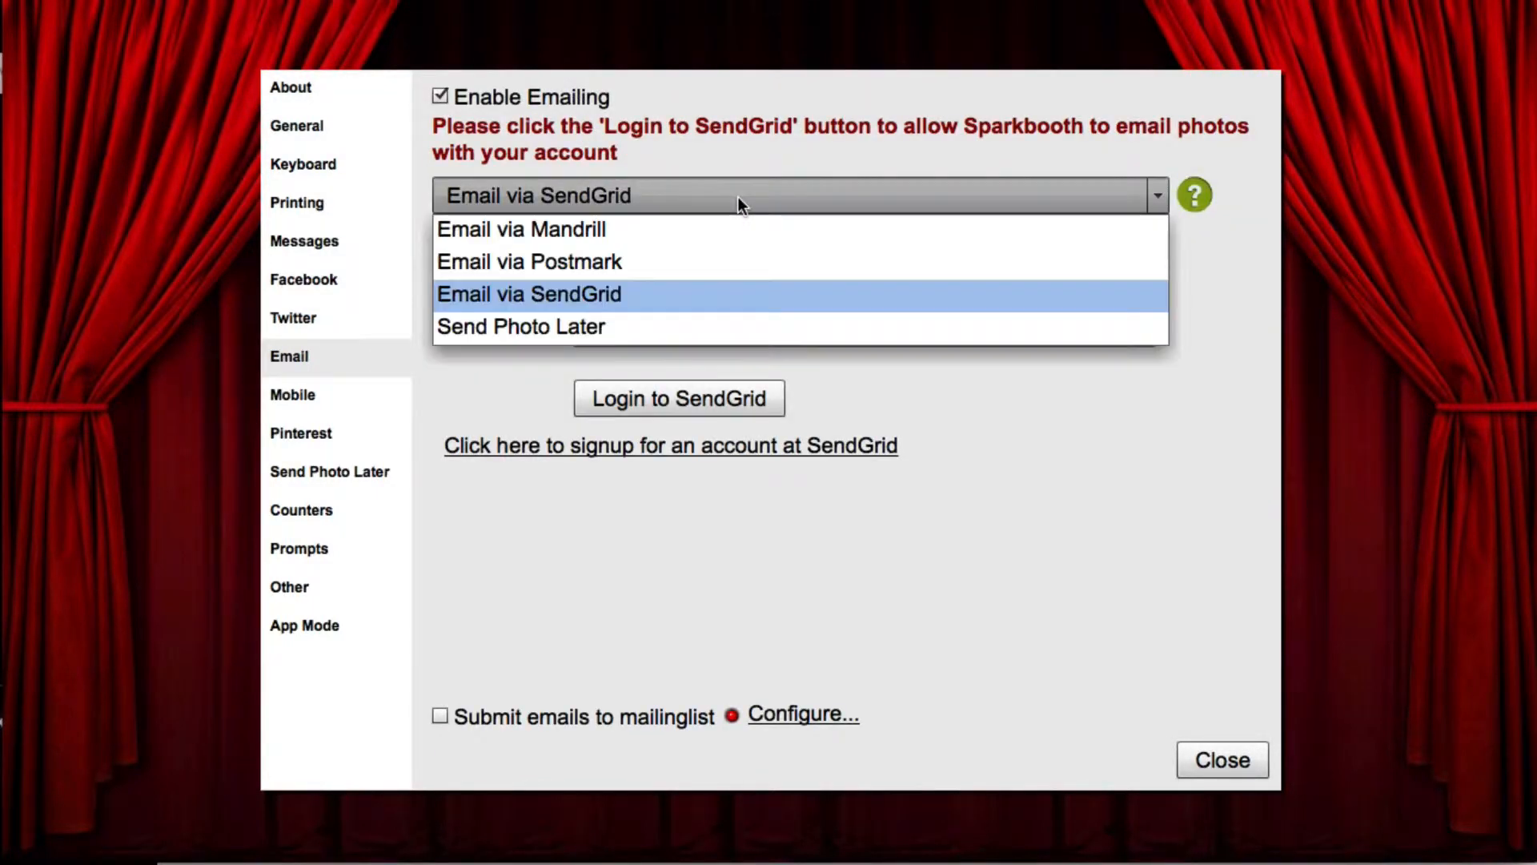
pyautogui.click(522, 326)
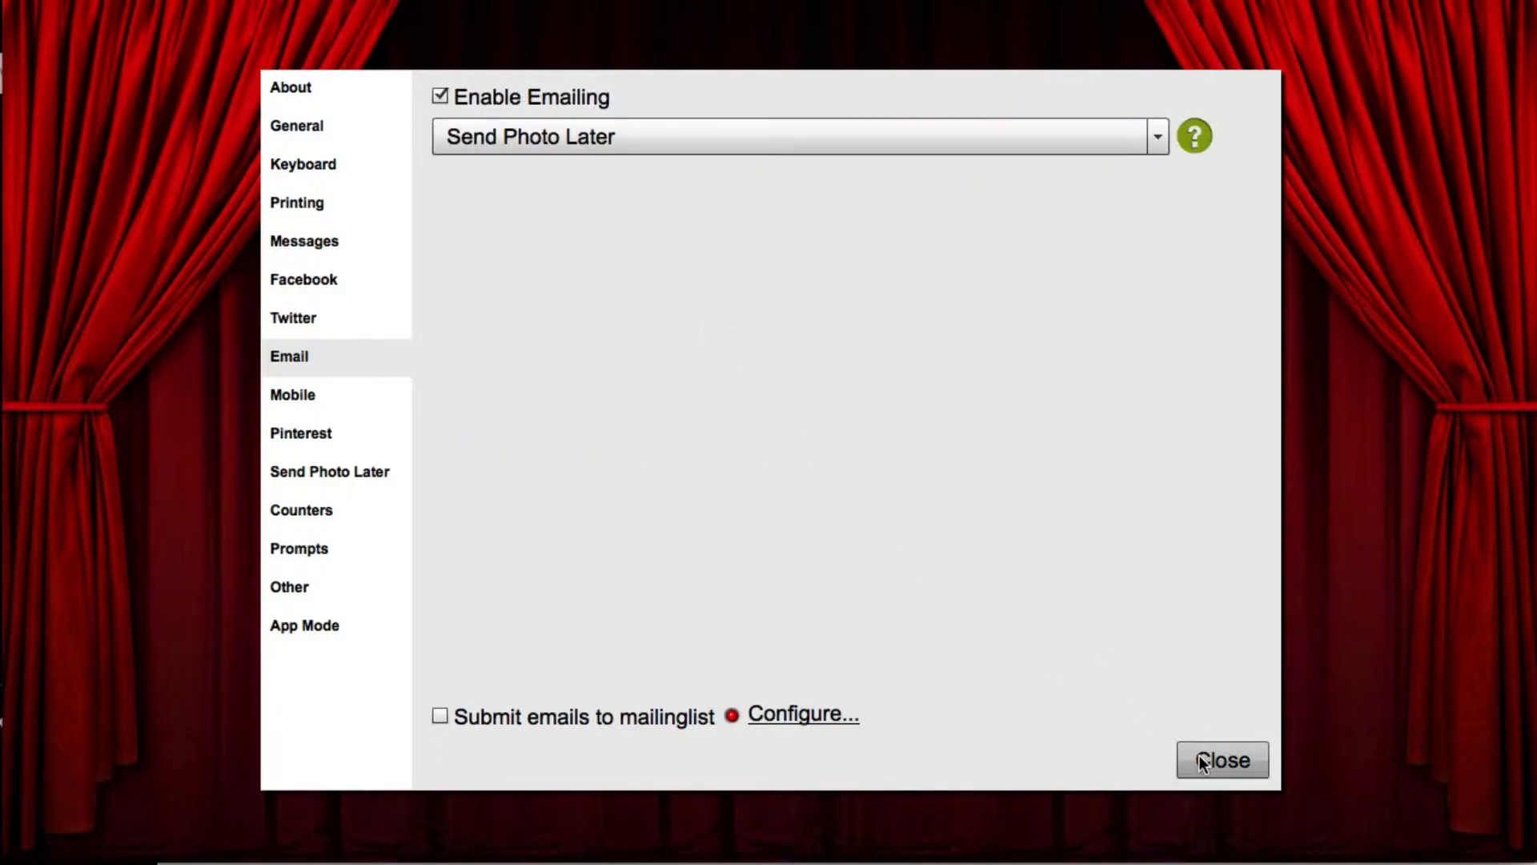
pyautogui.click(1222, 759)
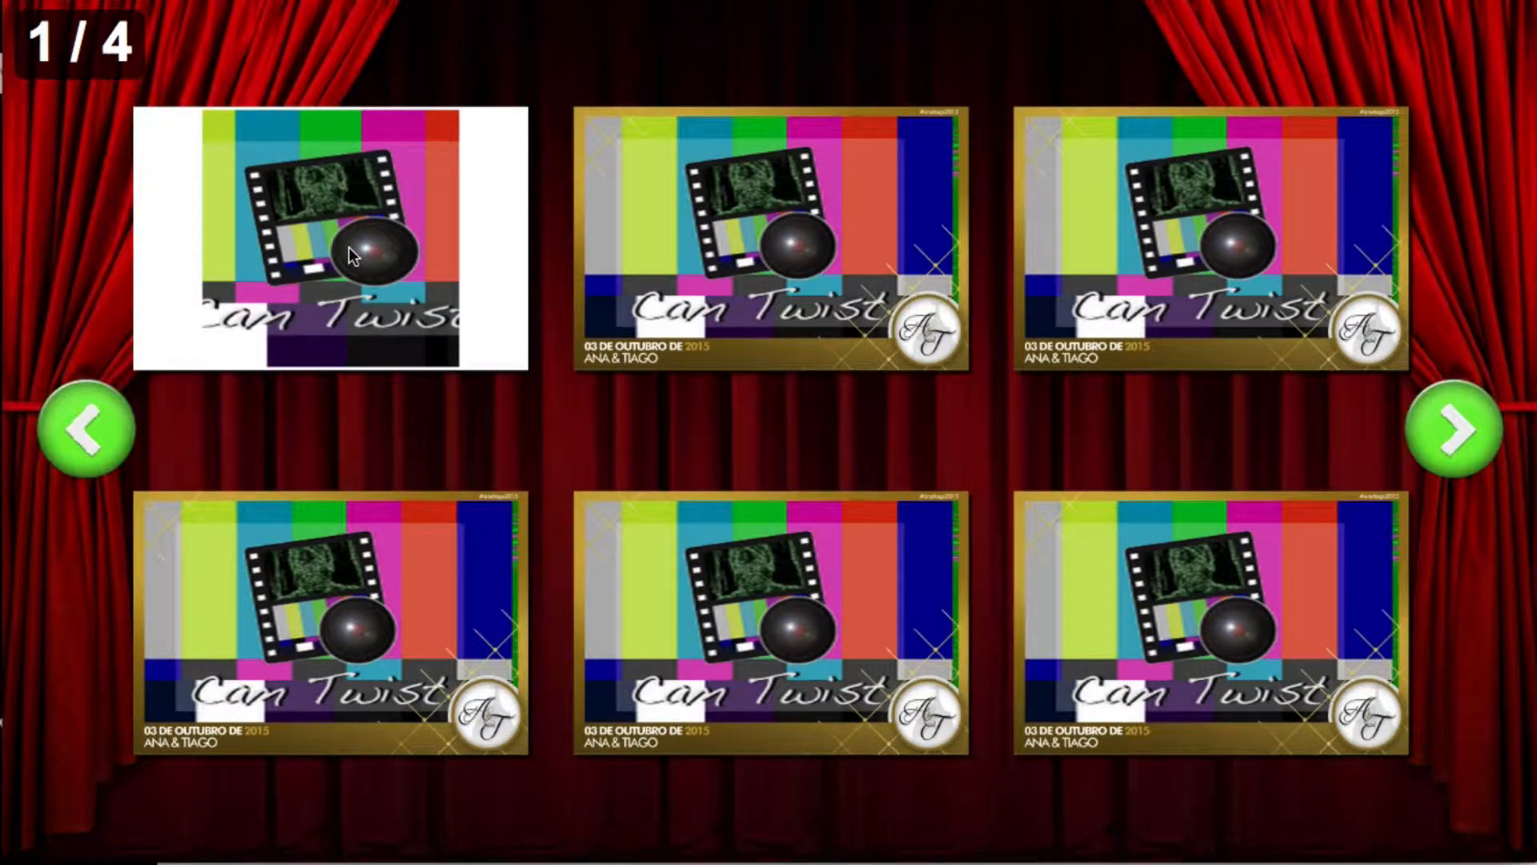
pyautogui.click(330, 240)
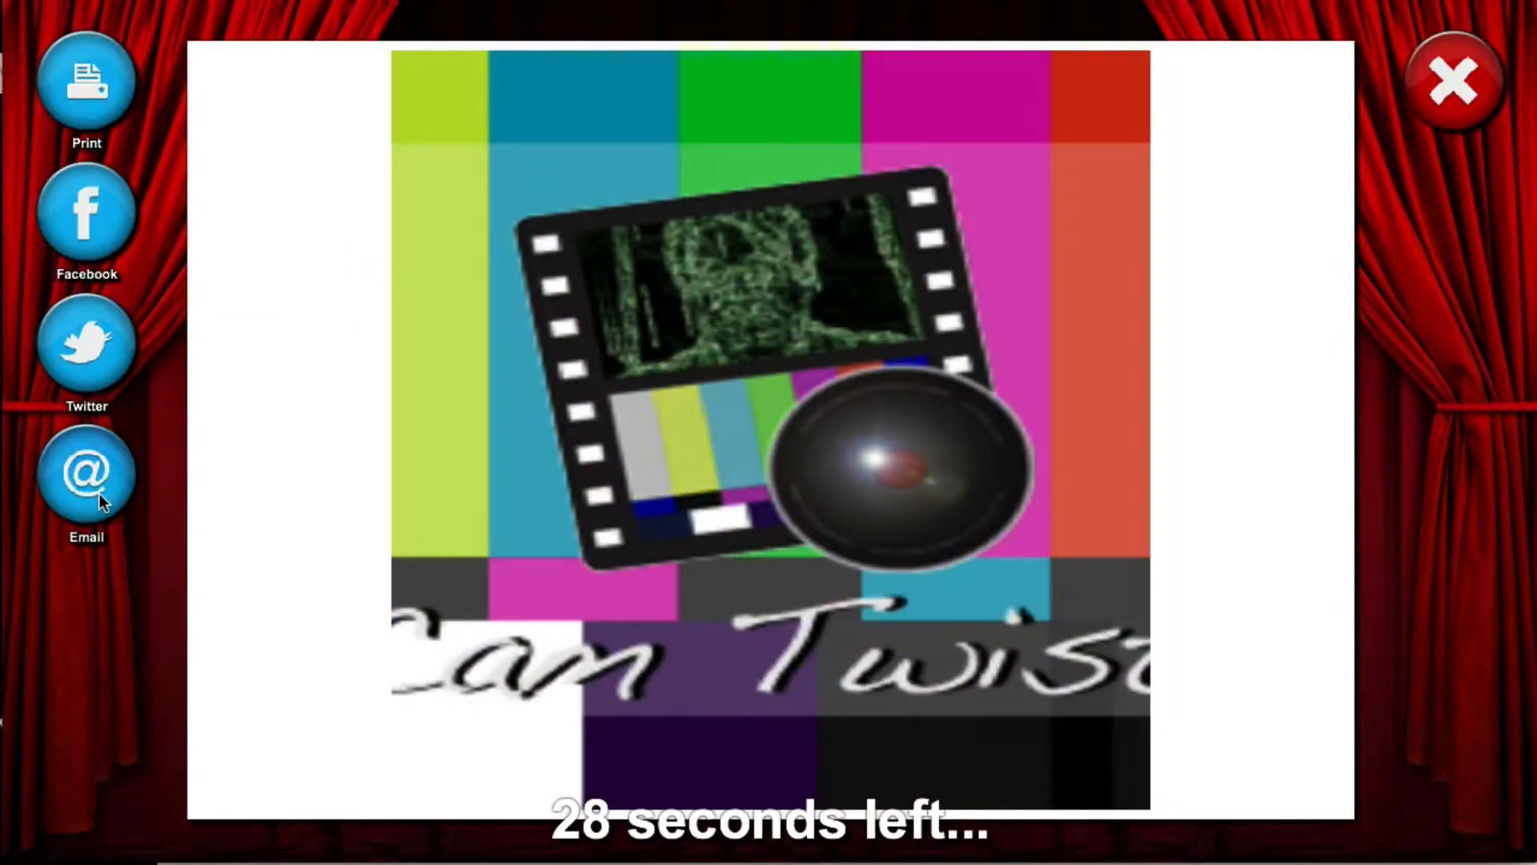
pyautogui.click(84, 476)
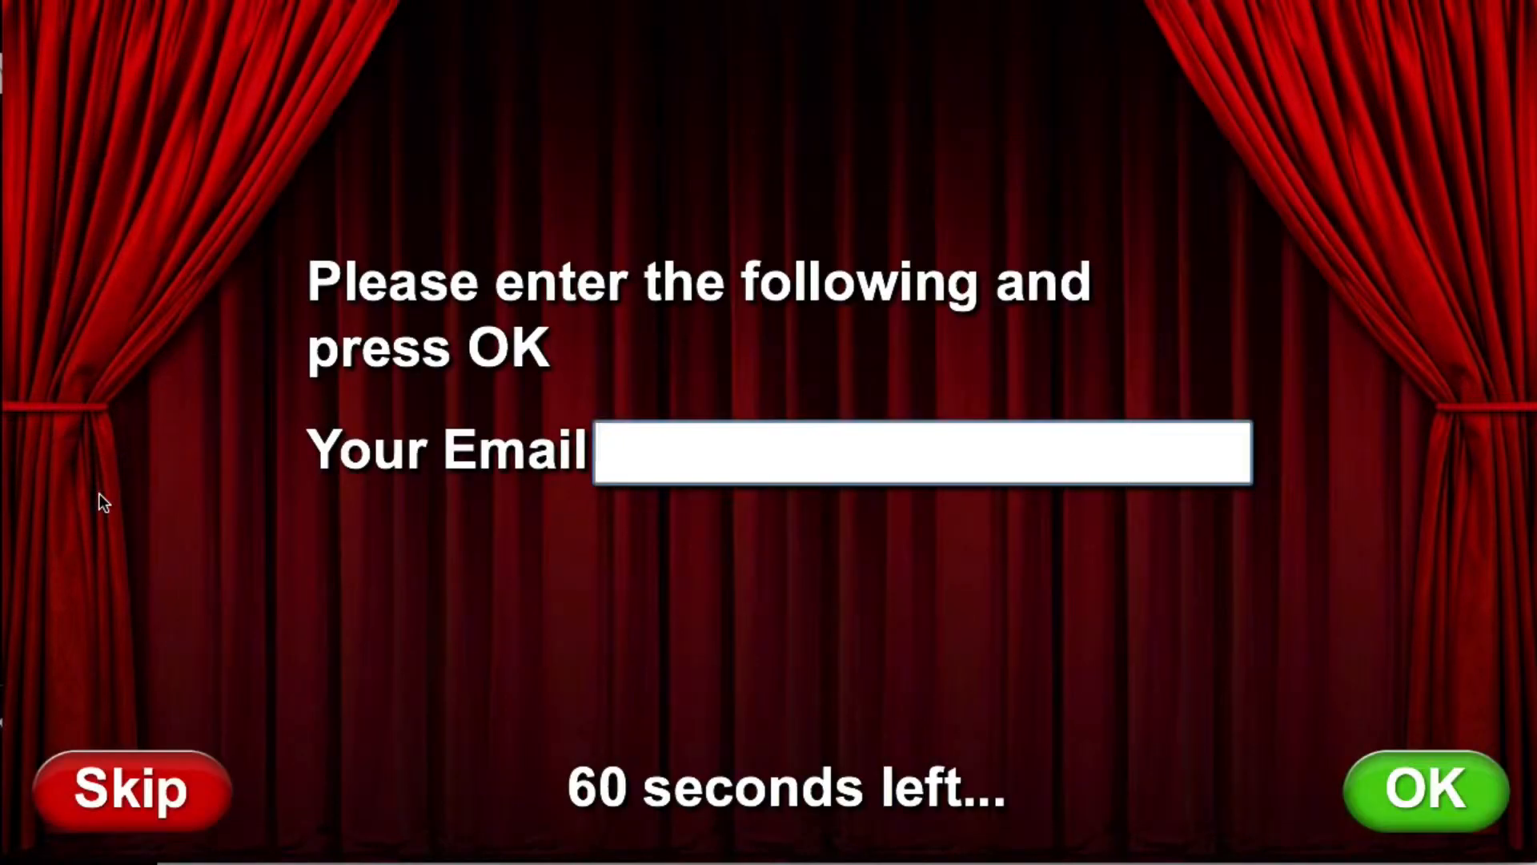
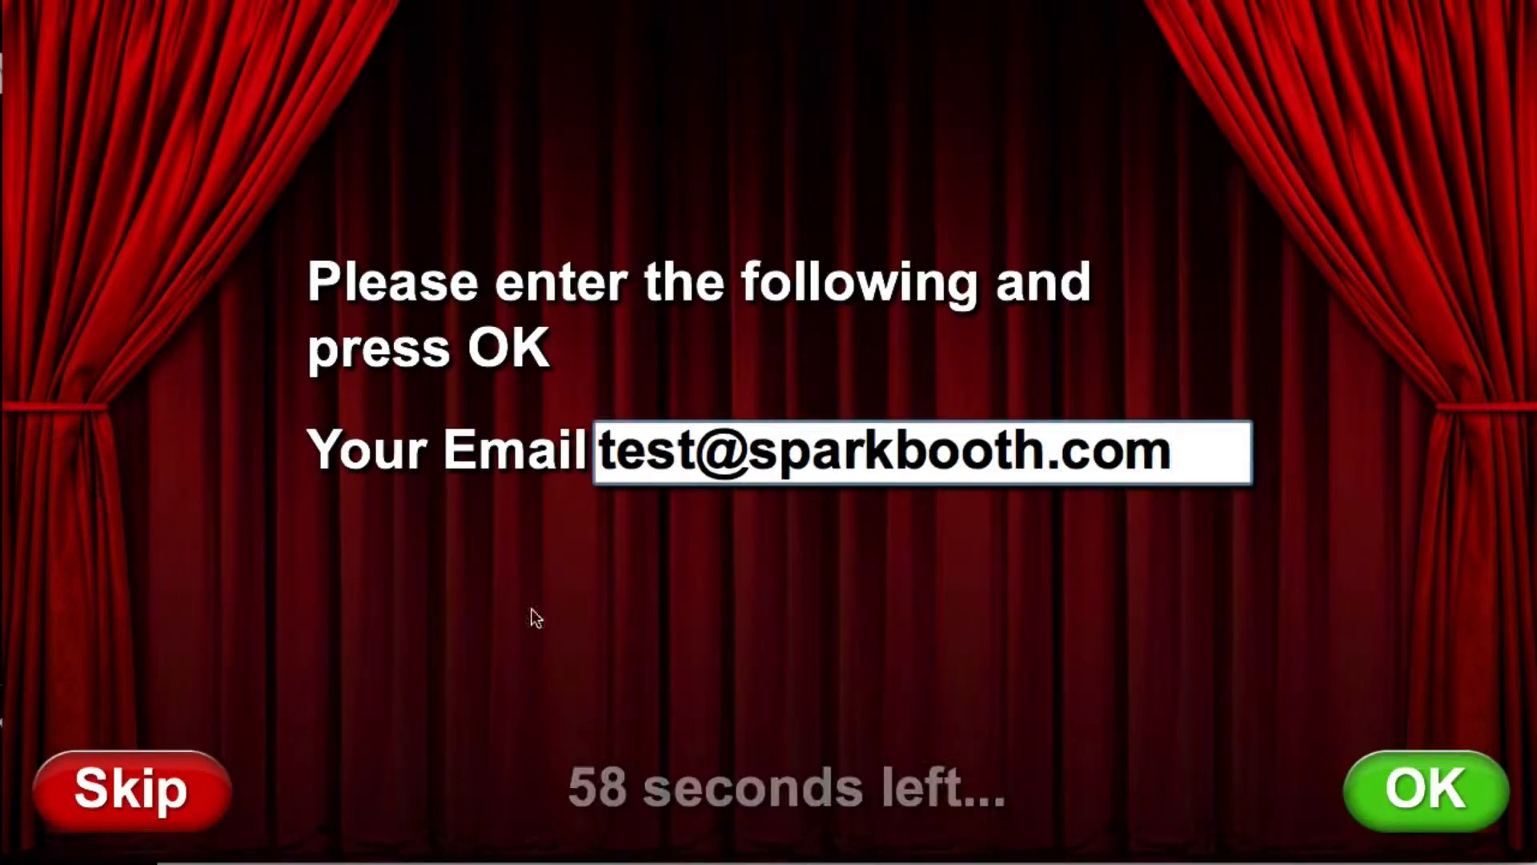
pyautogui.click(1425, 790)
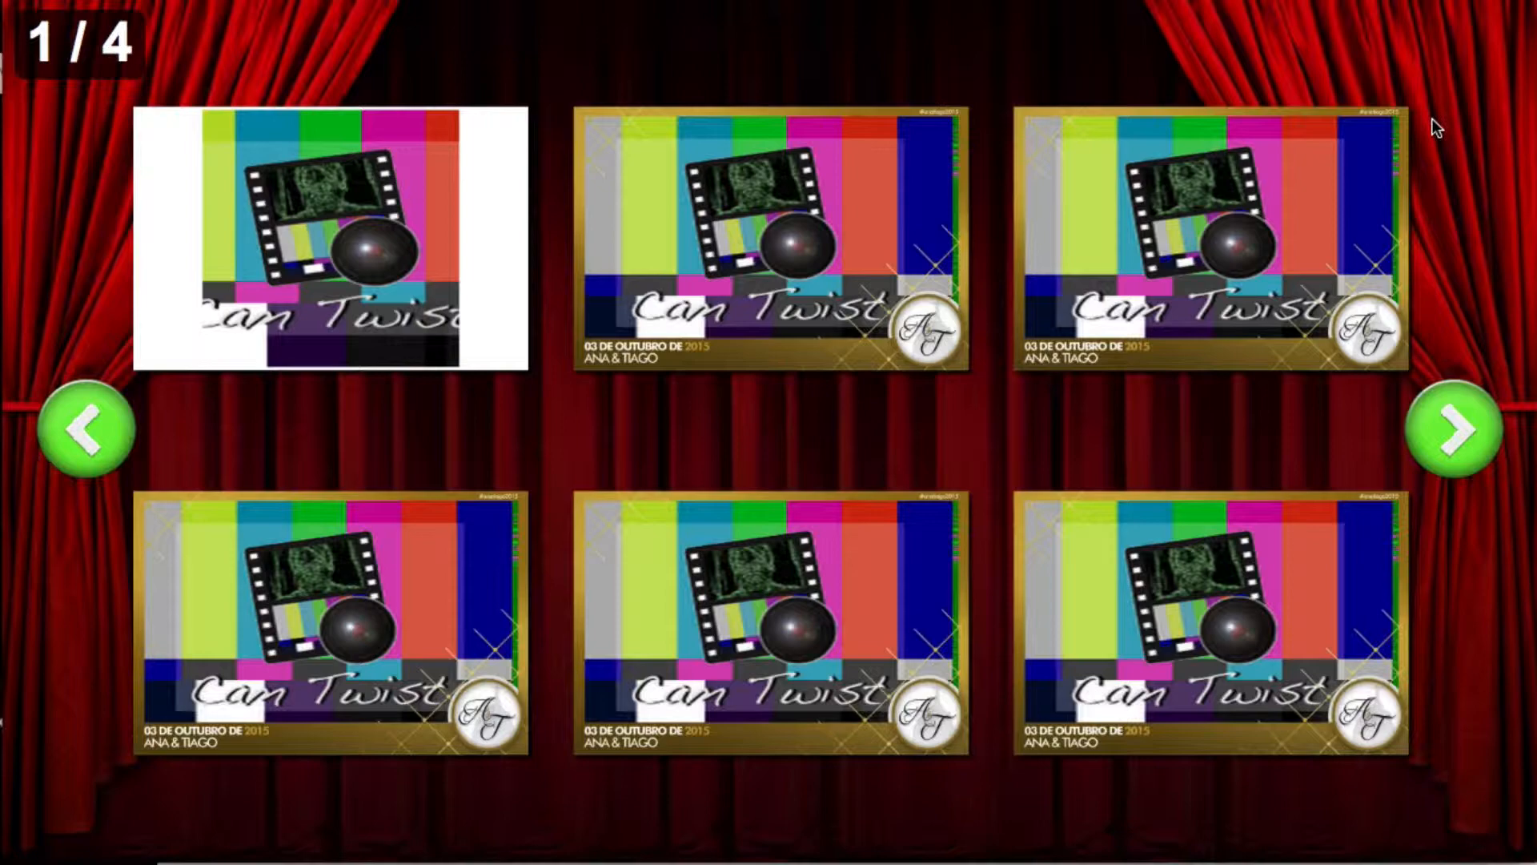
# Queue the four-shot photo strip with a second test email address
pyautogui.click(1455, 429)
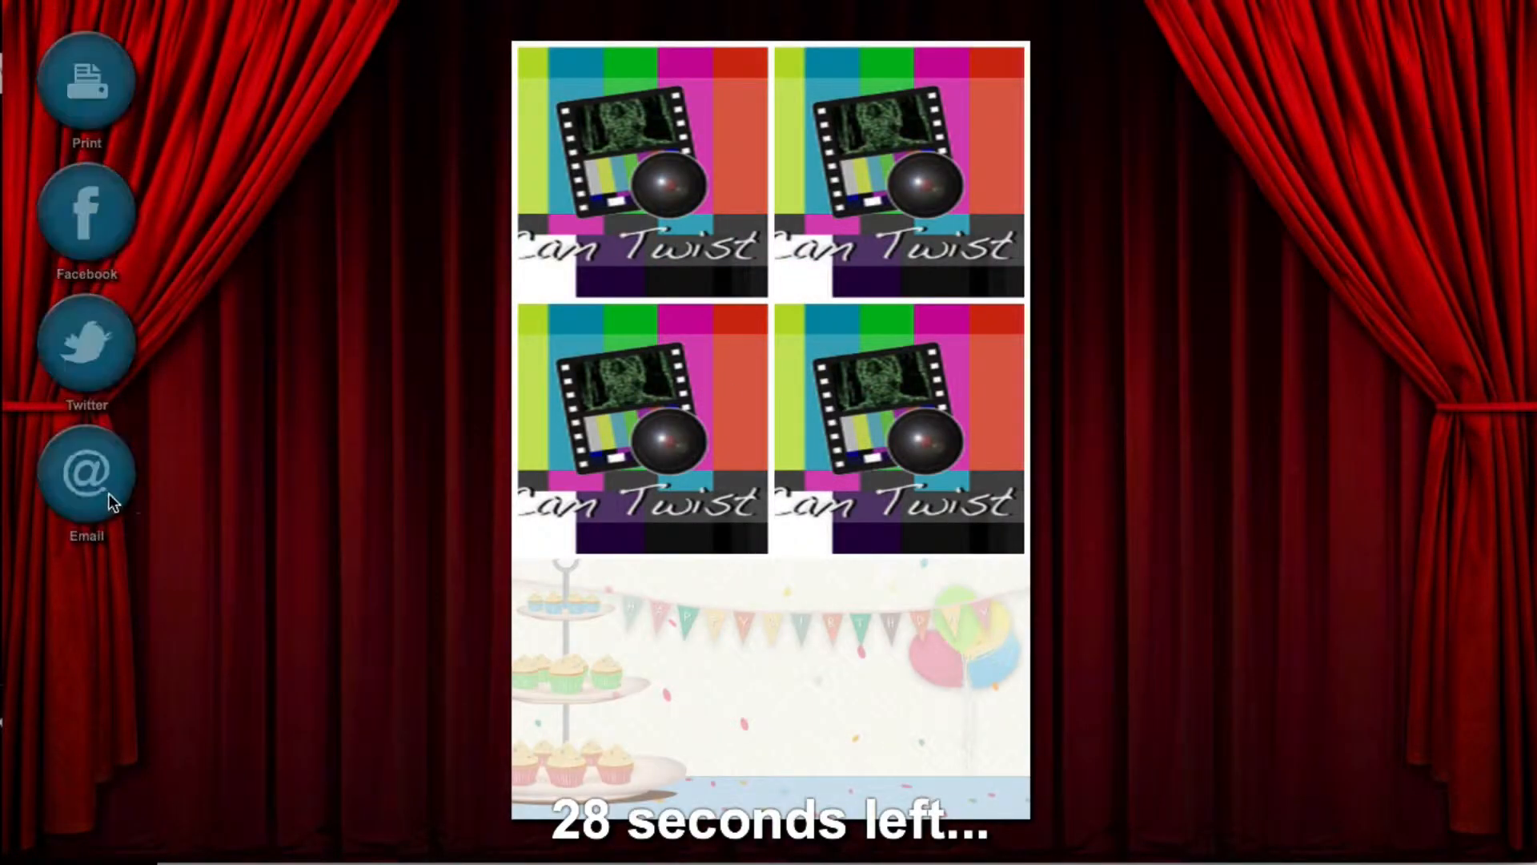
pyautogui.click(85, 473)
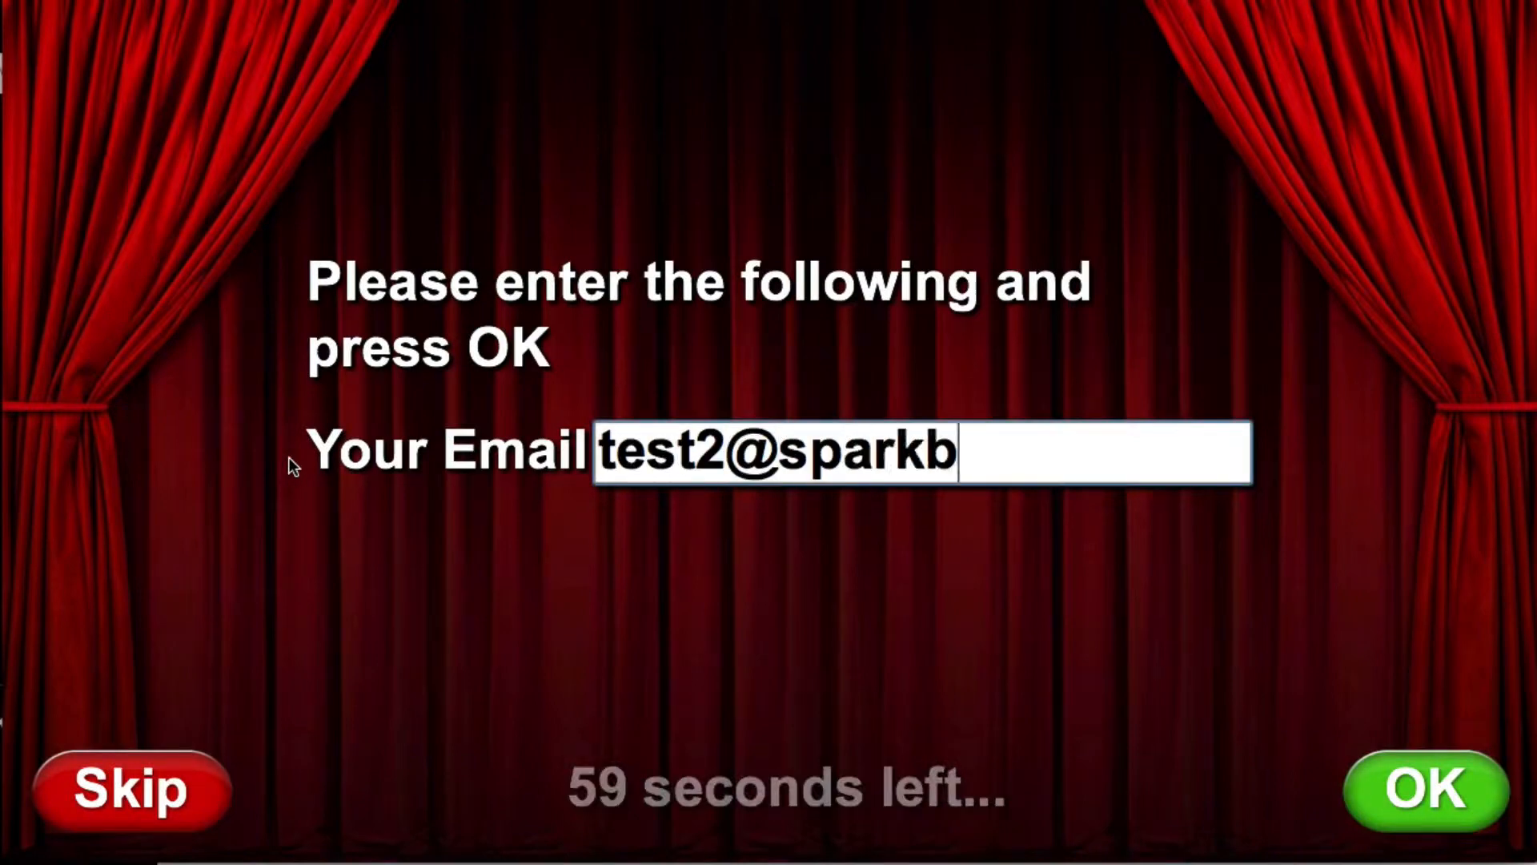
pyautogui.click(1424, 789)
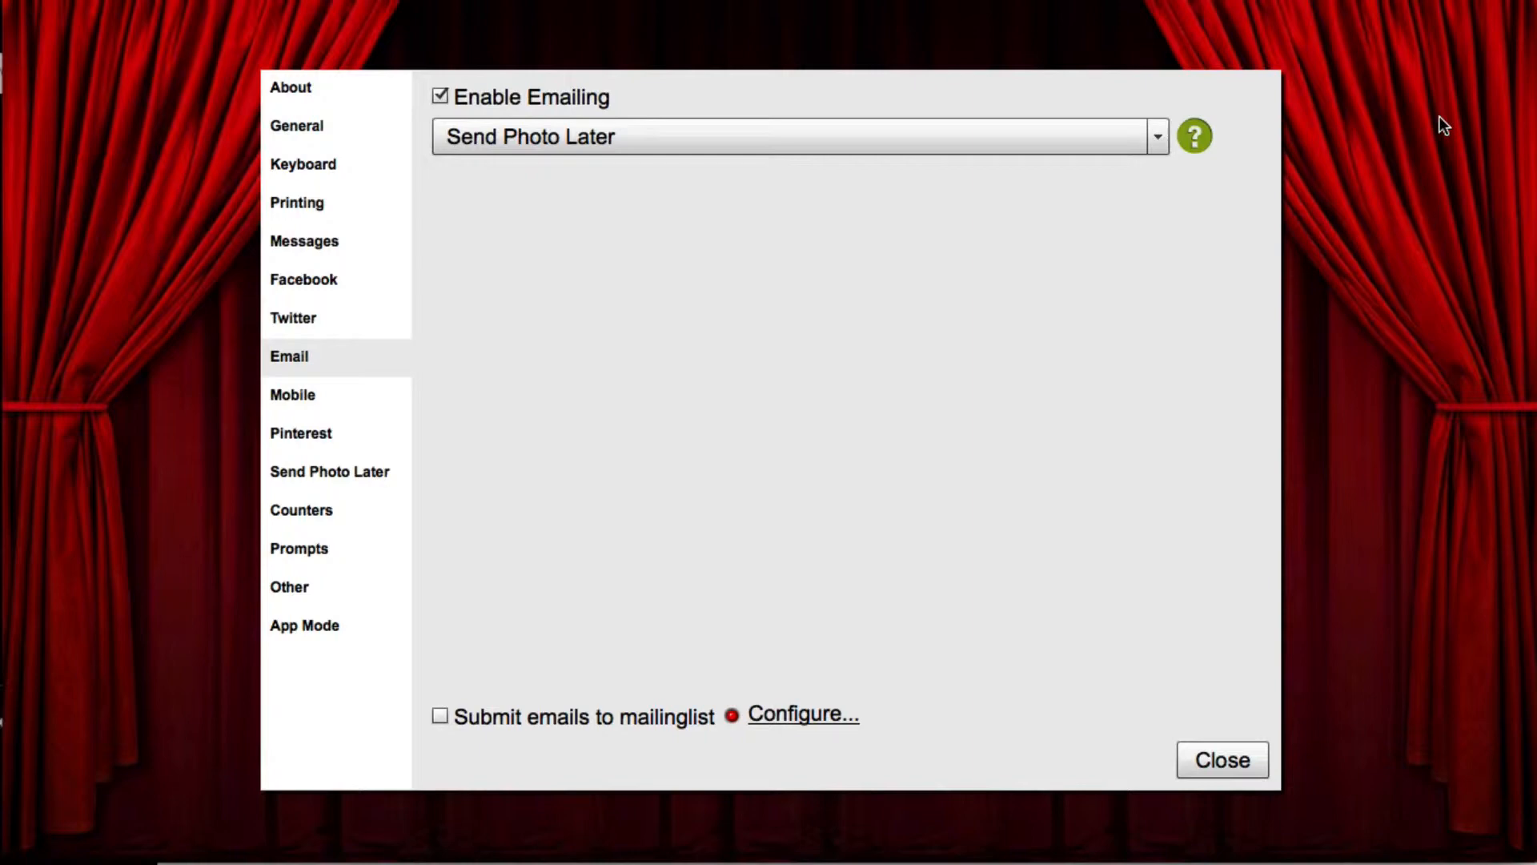
# In the Send Photo Later queue, choose Email via Mandrill and start its configuration
pyautogui.click(330, 471)
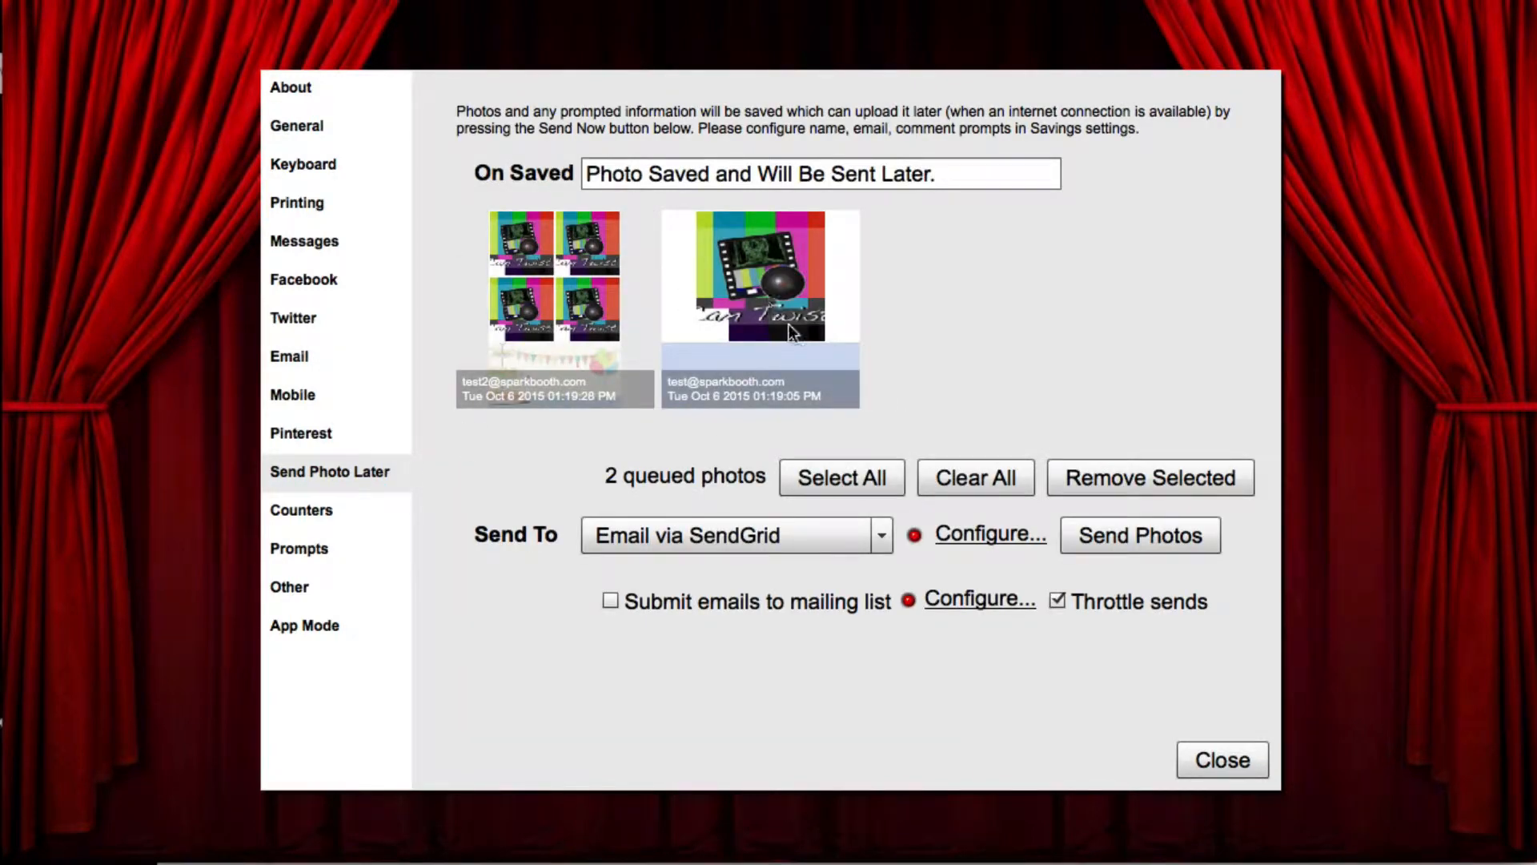
pyautogui.click(878, 535)
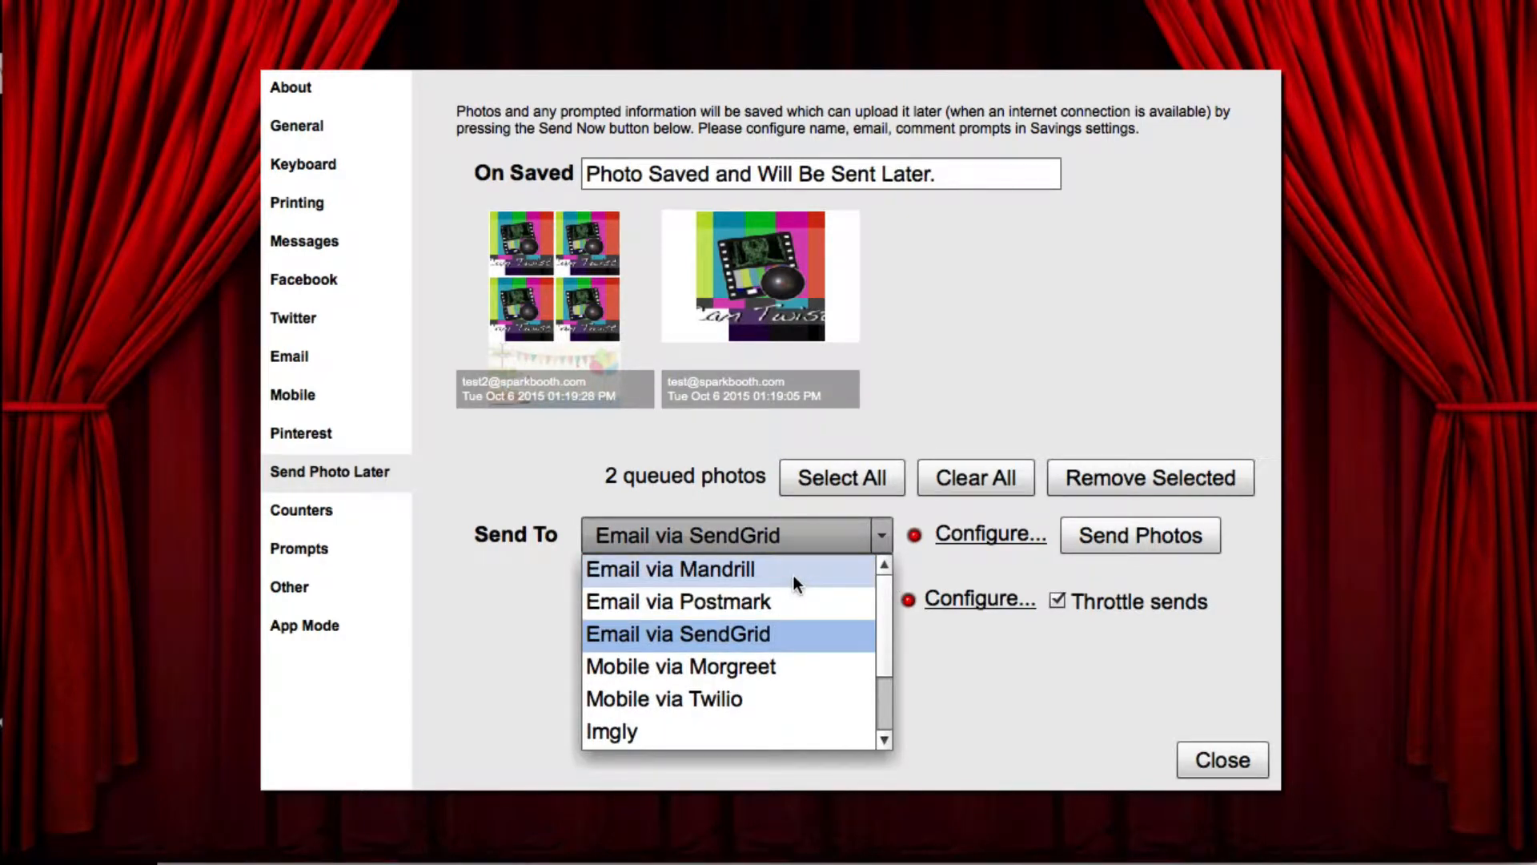
pyautogui.click(671, 568)
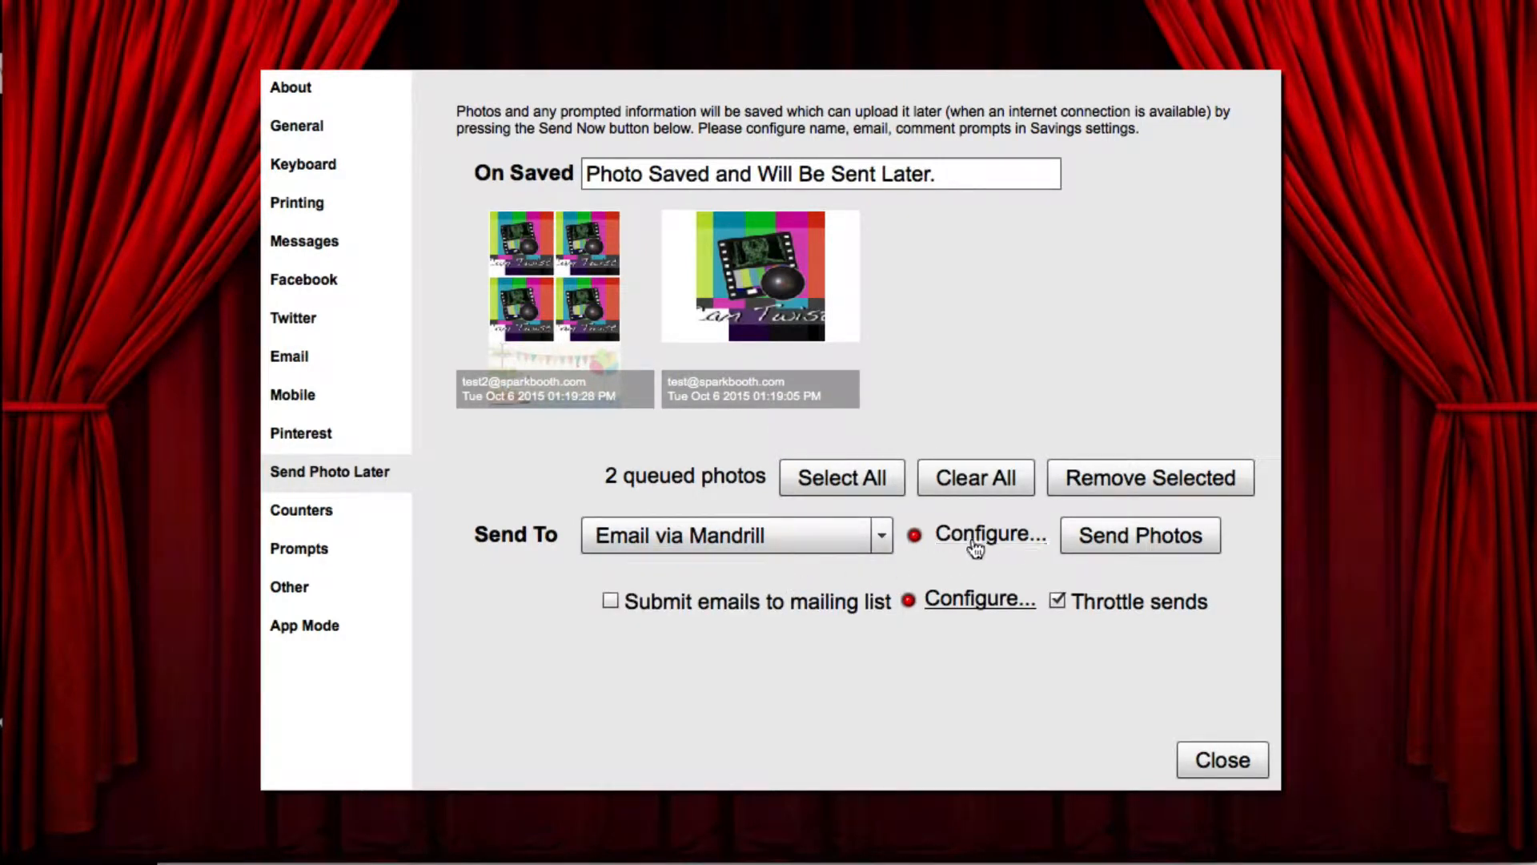
pyautogui.click(988, 533)
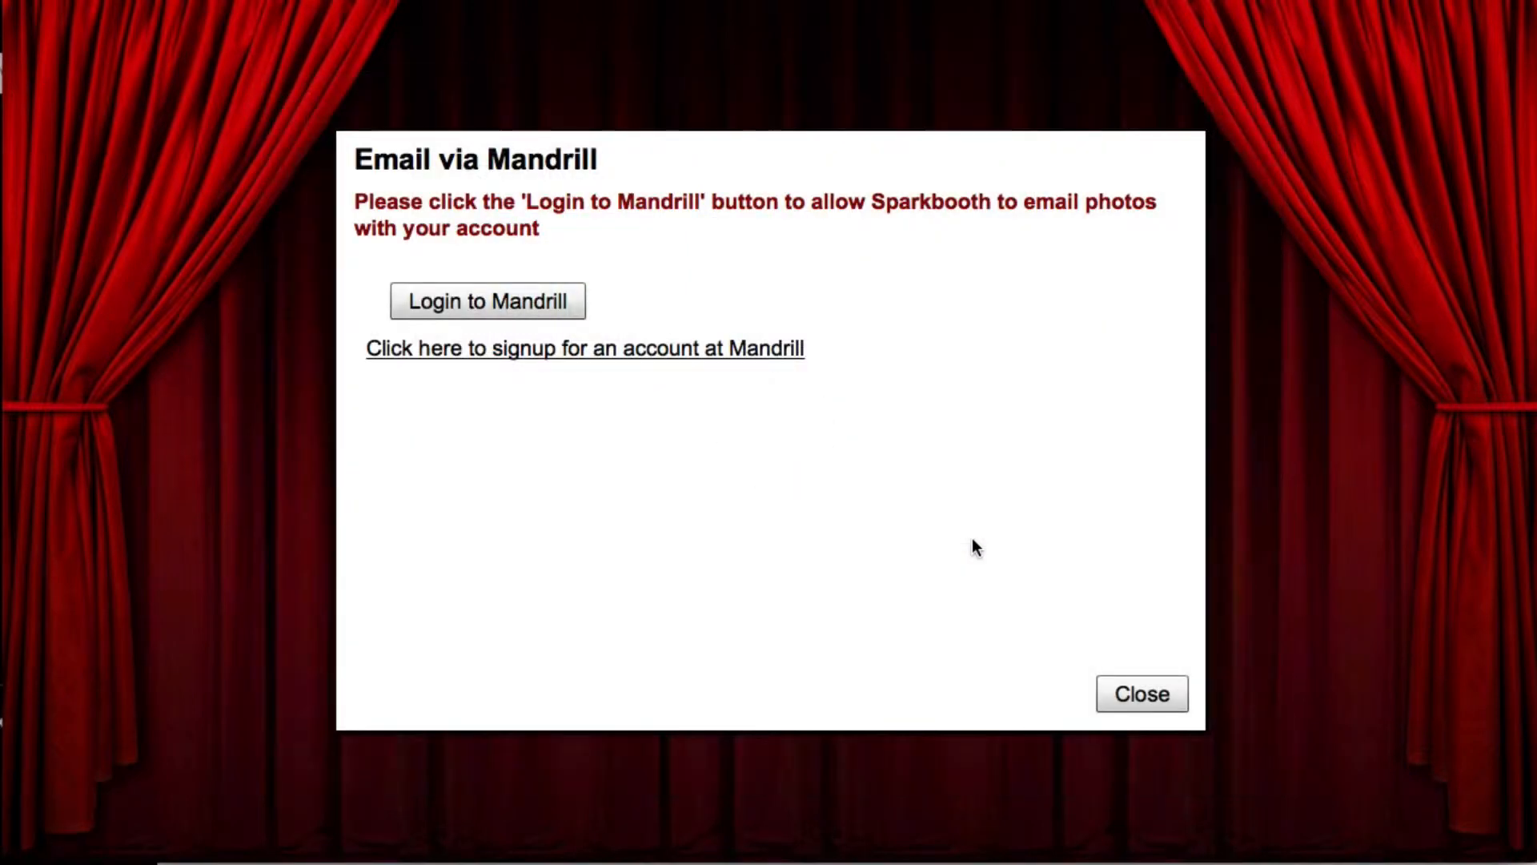
# Log into Mandrill with the stored credentials
pyautogui.click(487, 301)
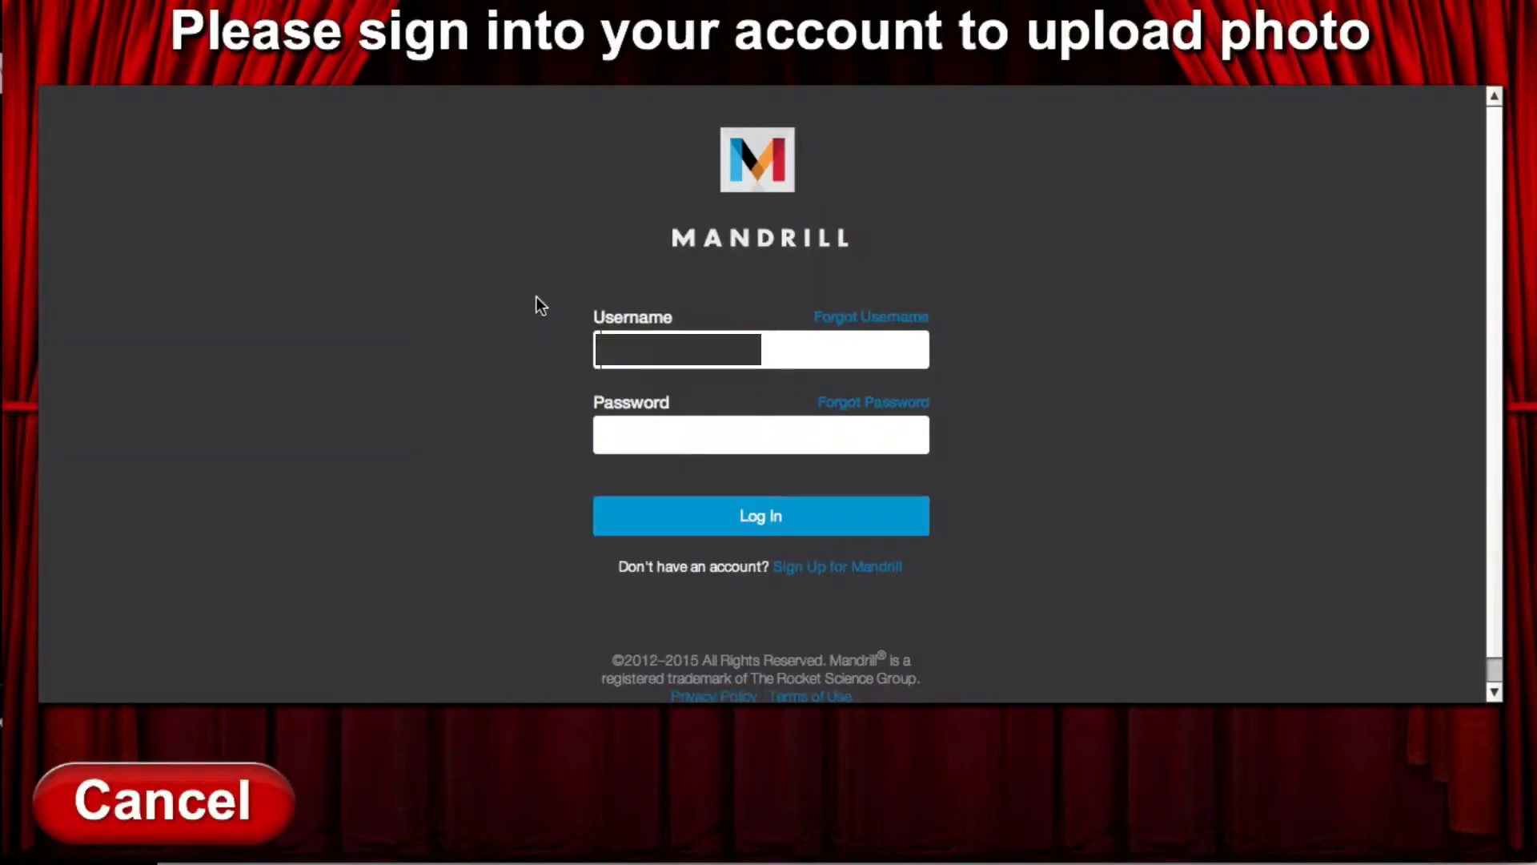
pyautogui.click(758, 434)
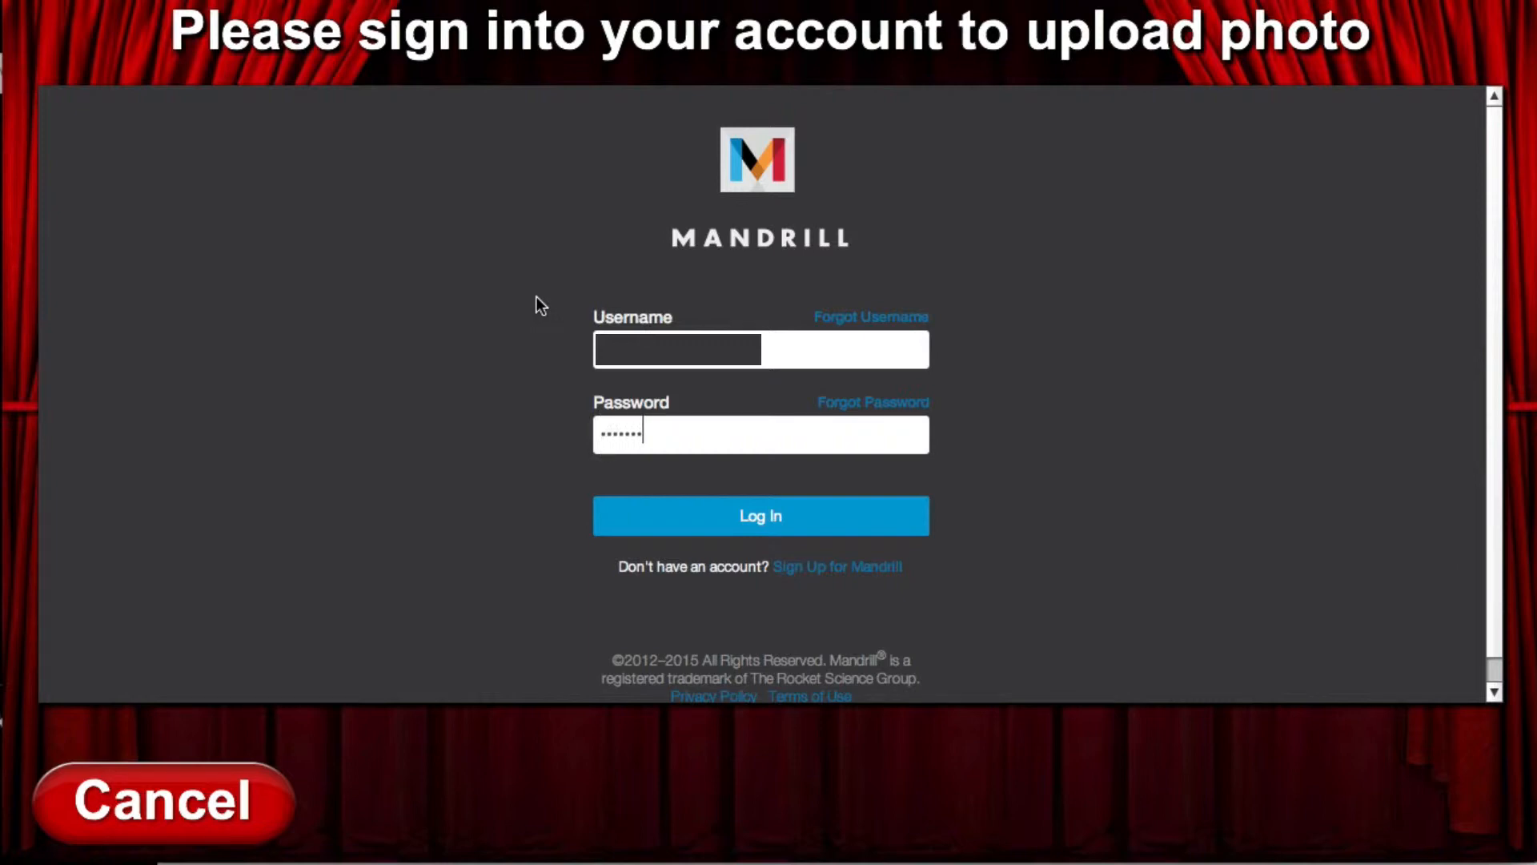
pyautogui.click(759, 515)
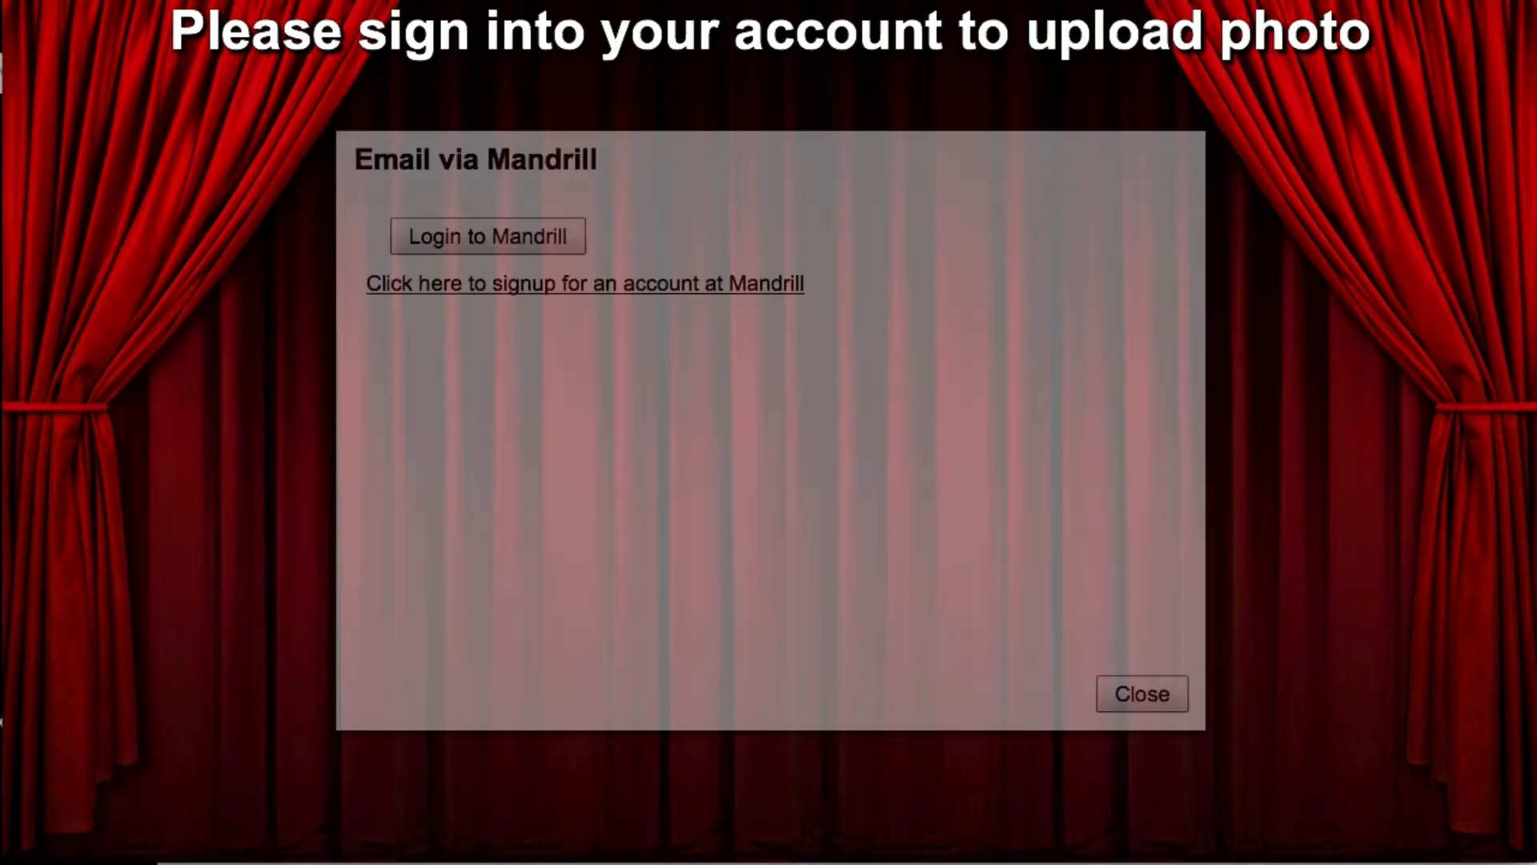
pyautogui.click(487, 237)
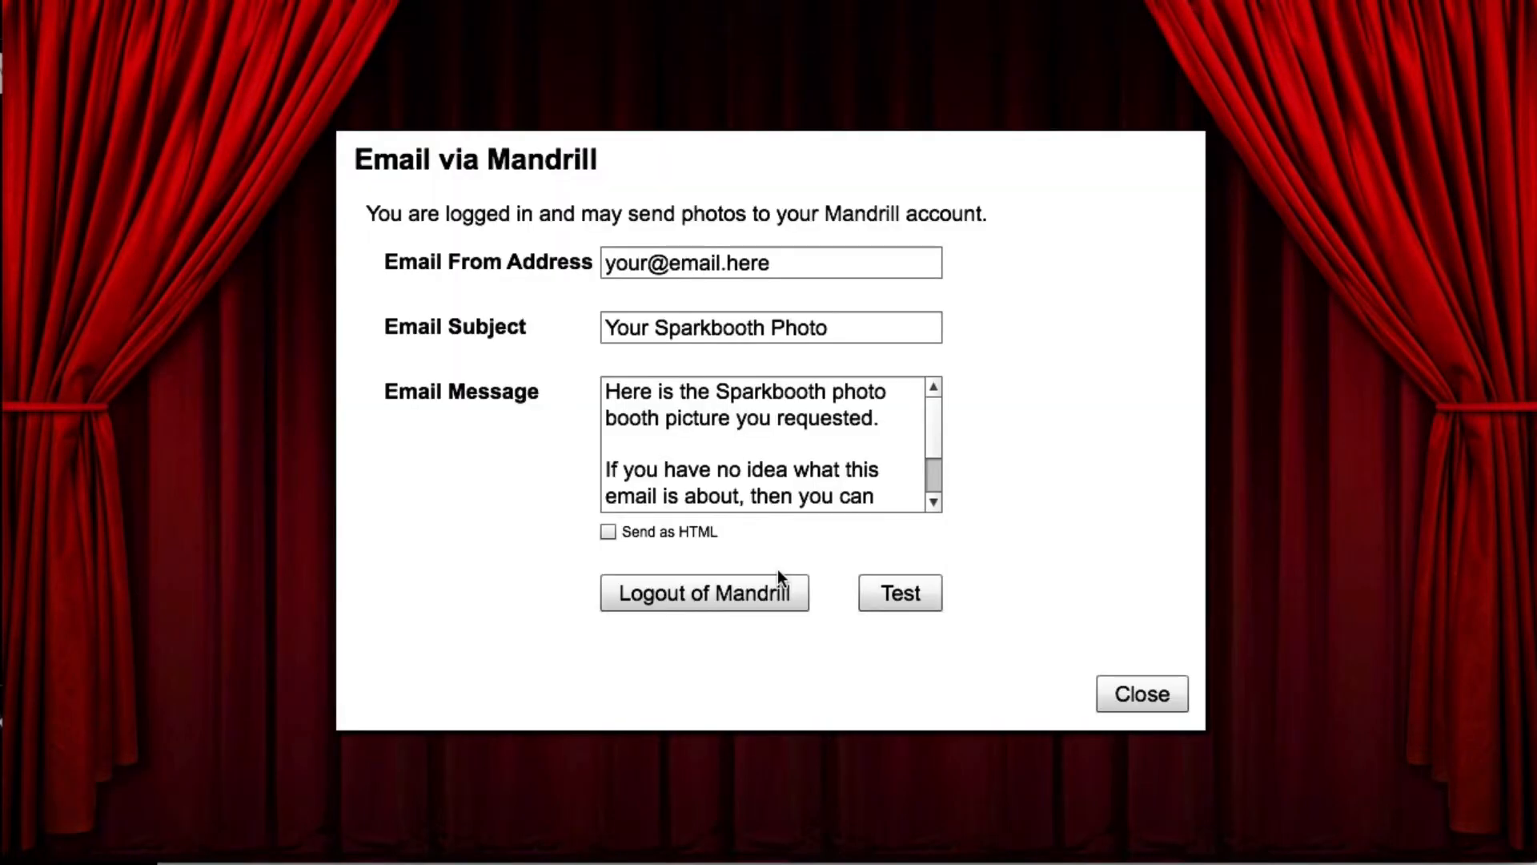
pyautogui.doubleClick(627, 263)
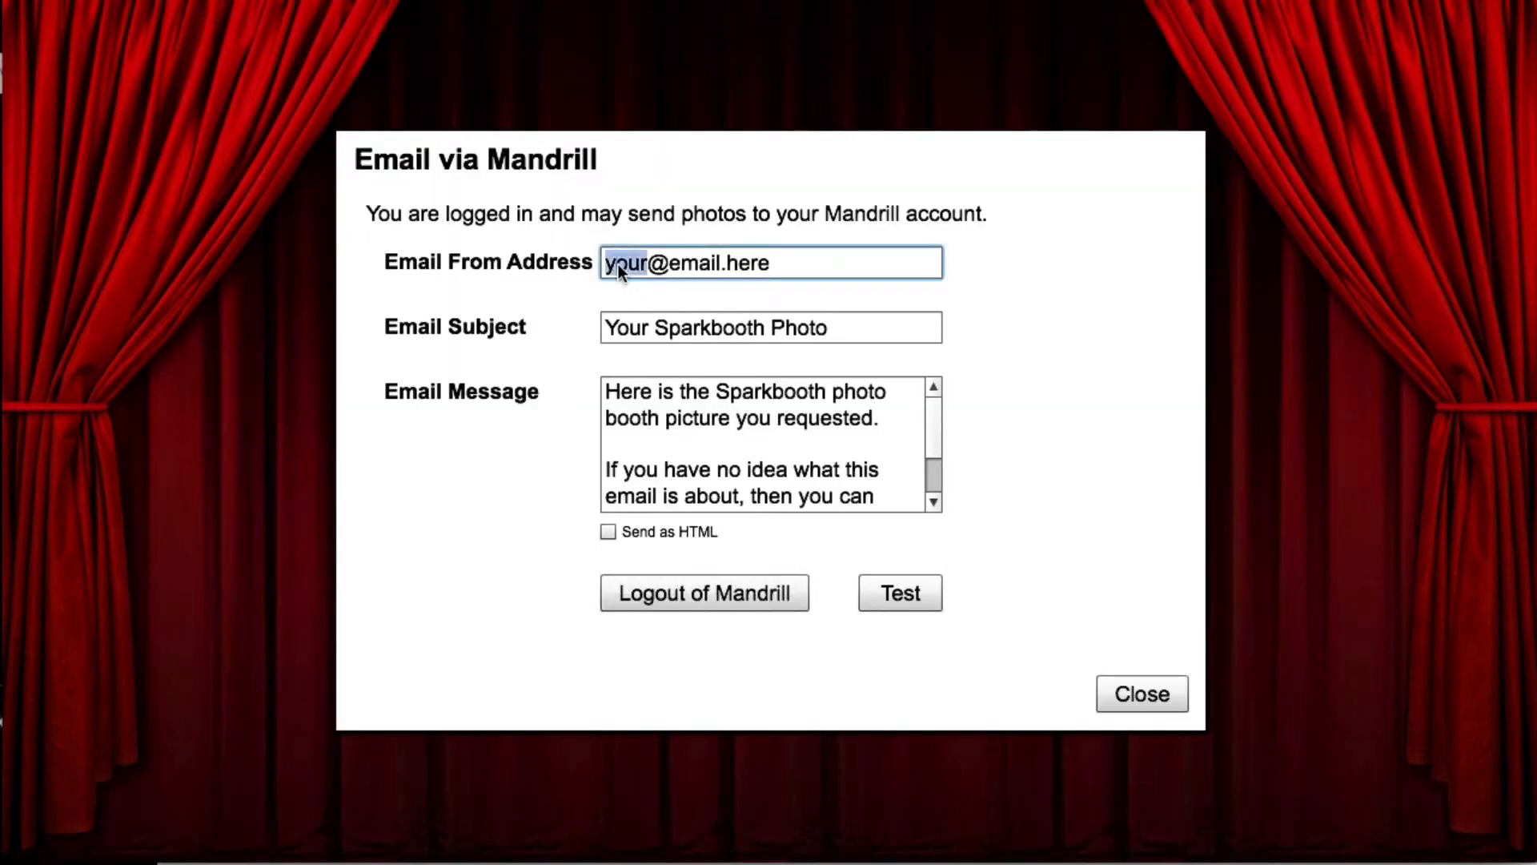
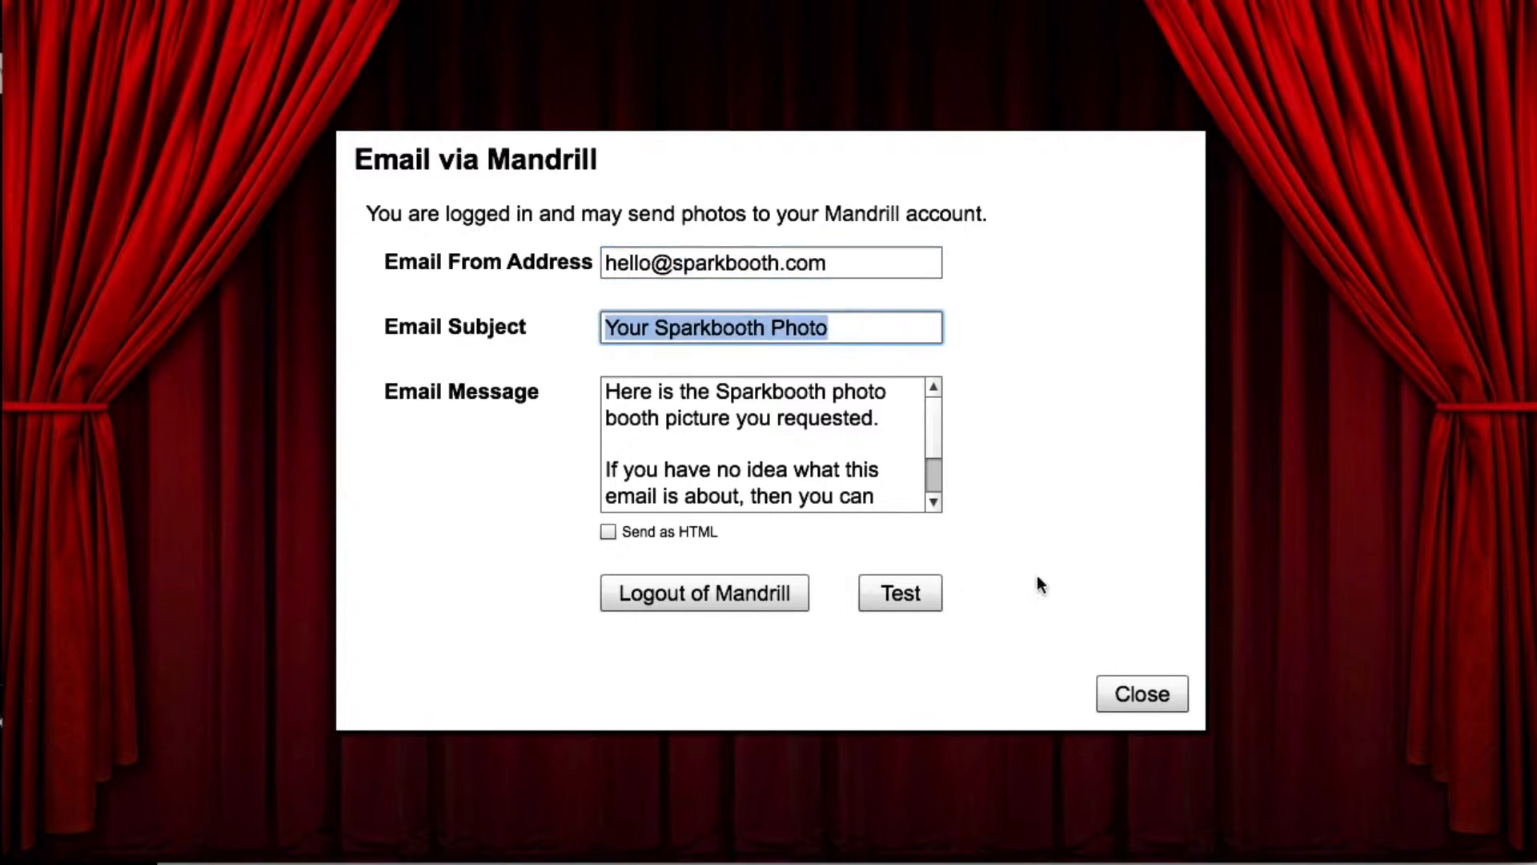
pyautogui.click(1139, 694)
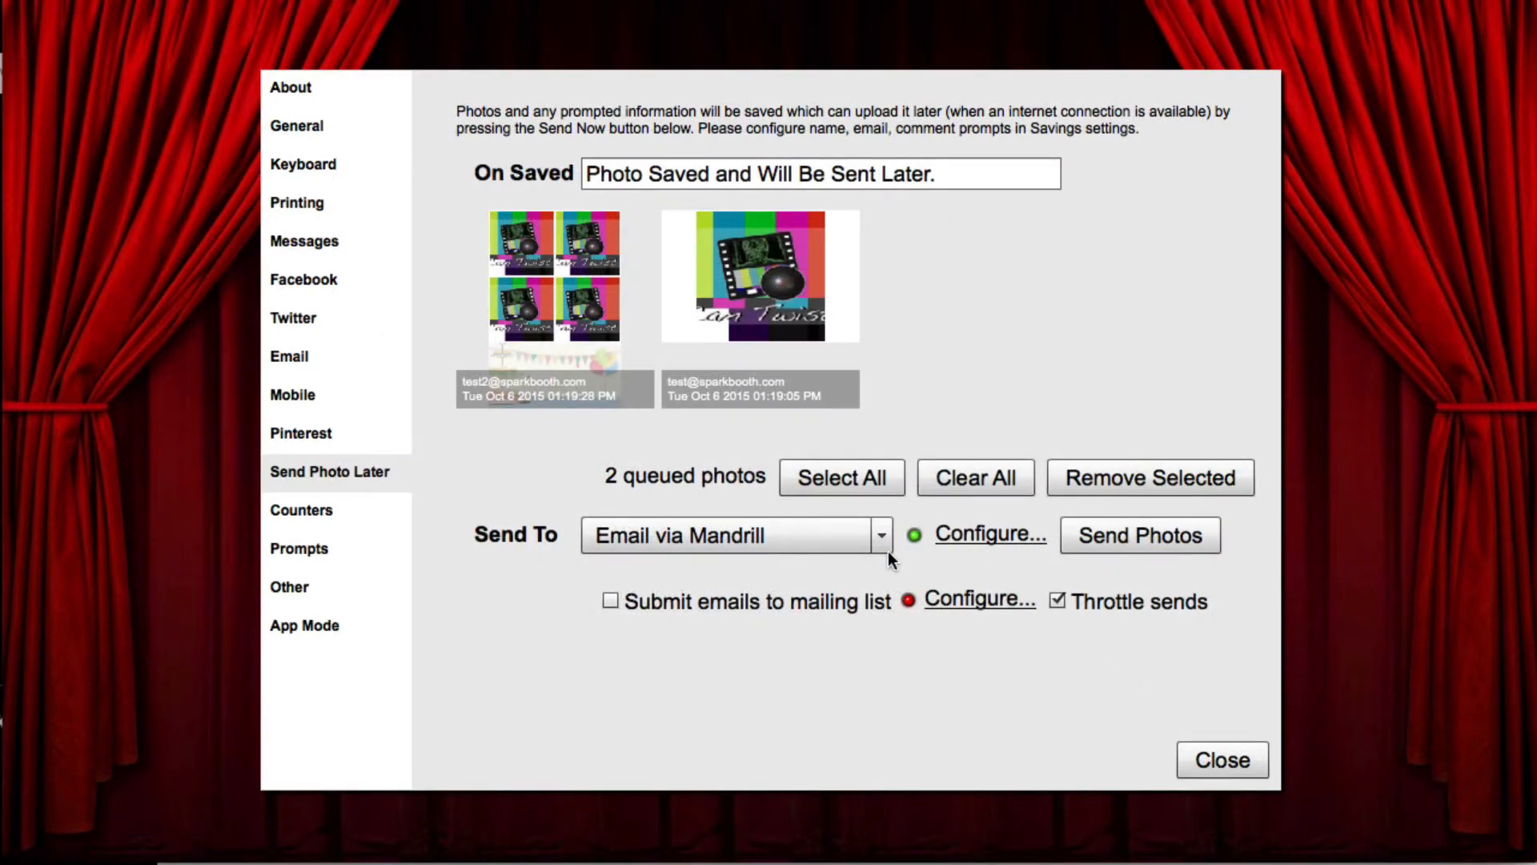
# Enable submitting guest emails to a mailing list and log into MailChimp with the Test list
pyautogui.click(609, 601)
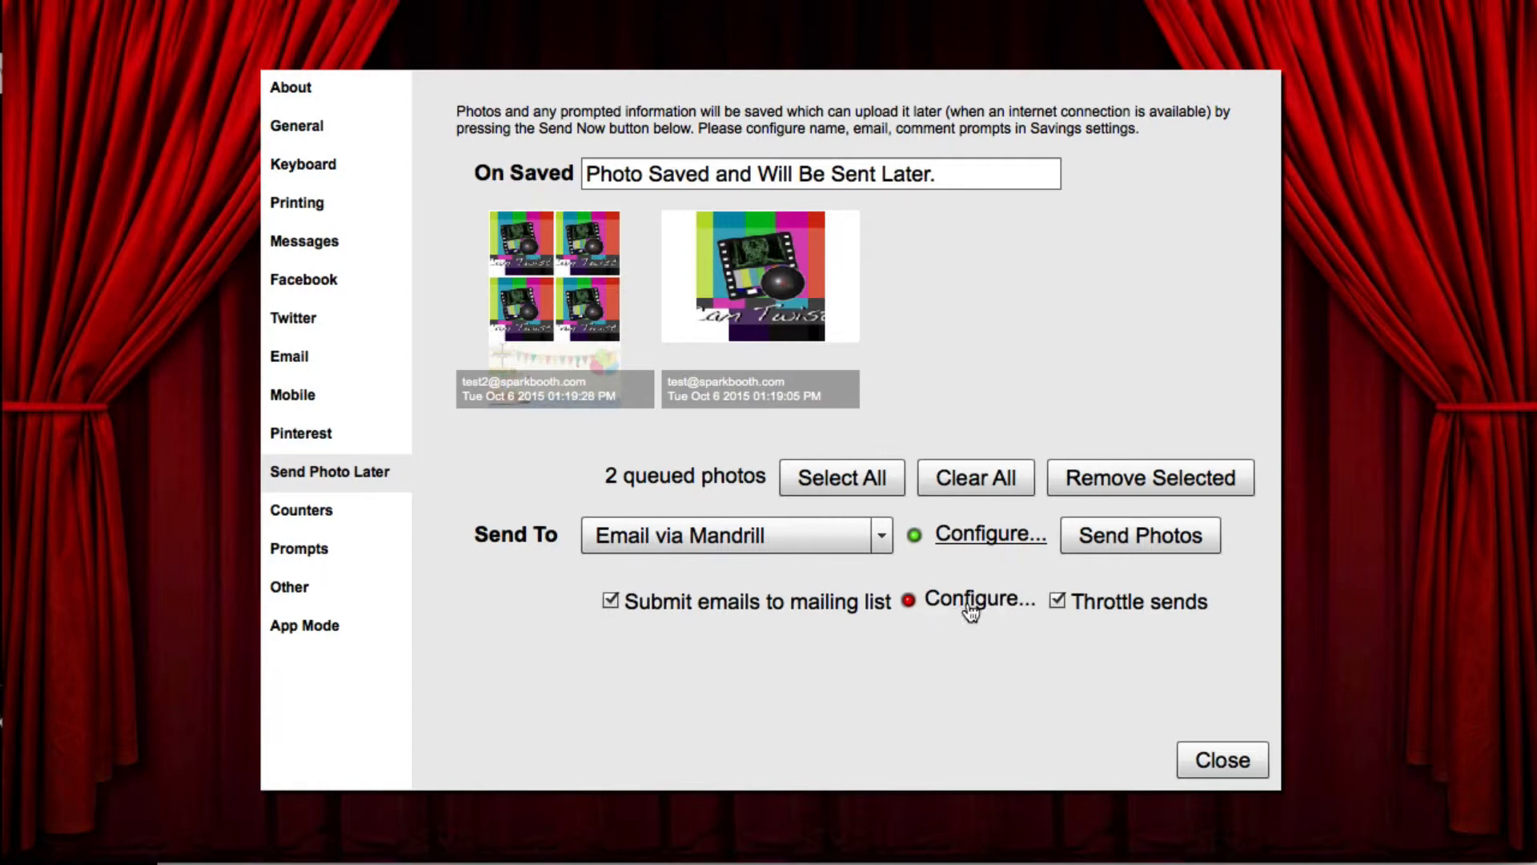
pyautogui.click(980, 599)
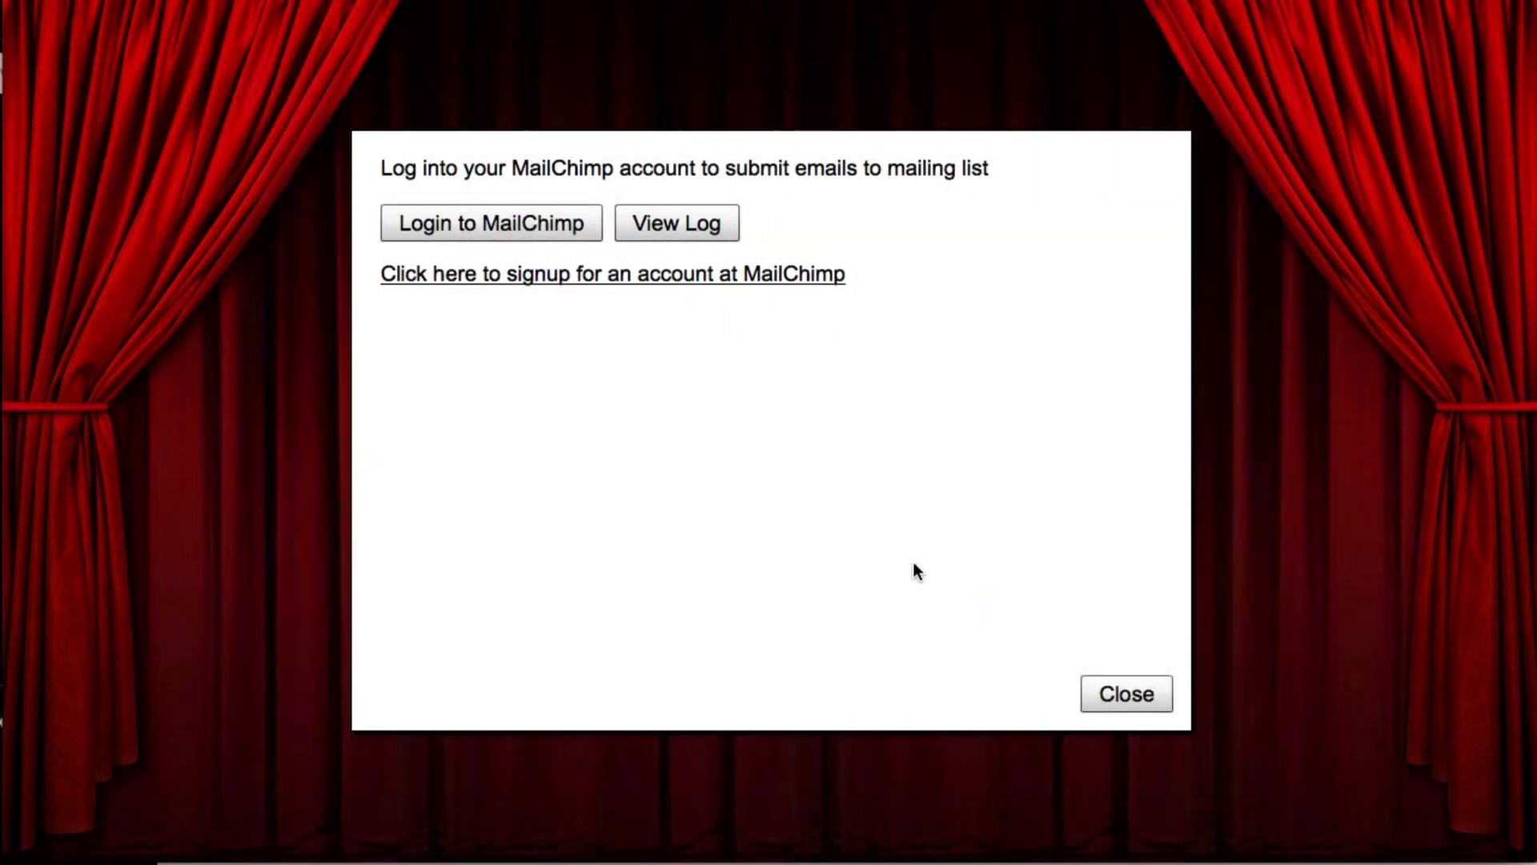
pyautogui.click(490, 222)
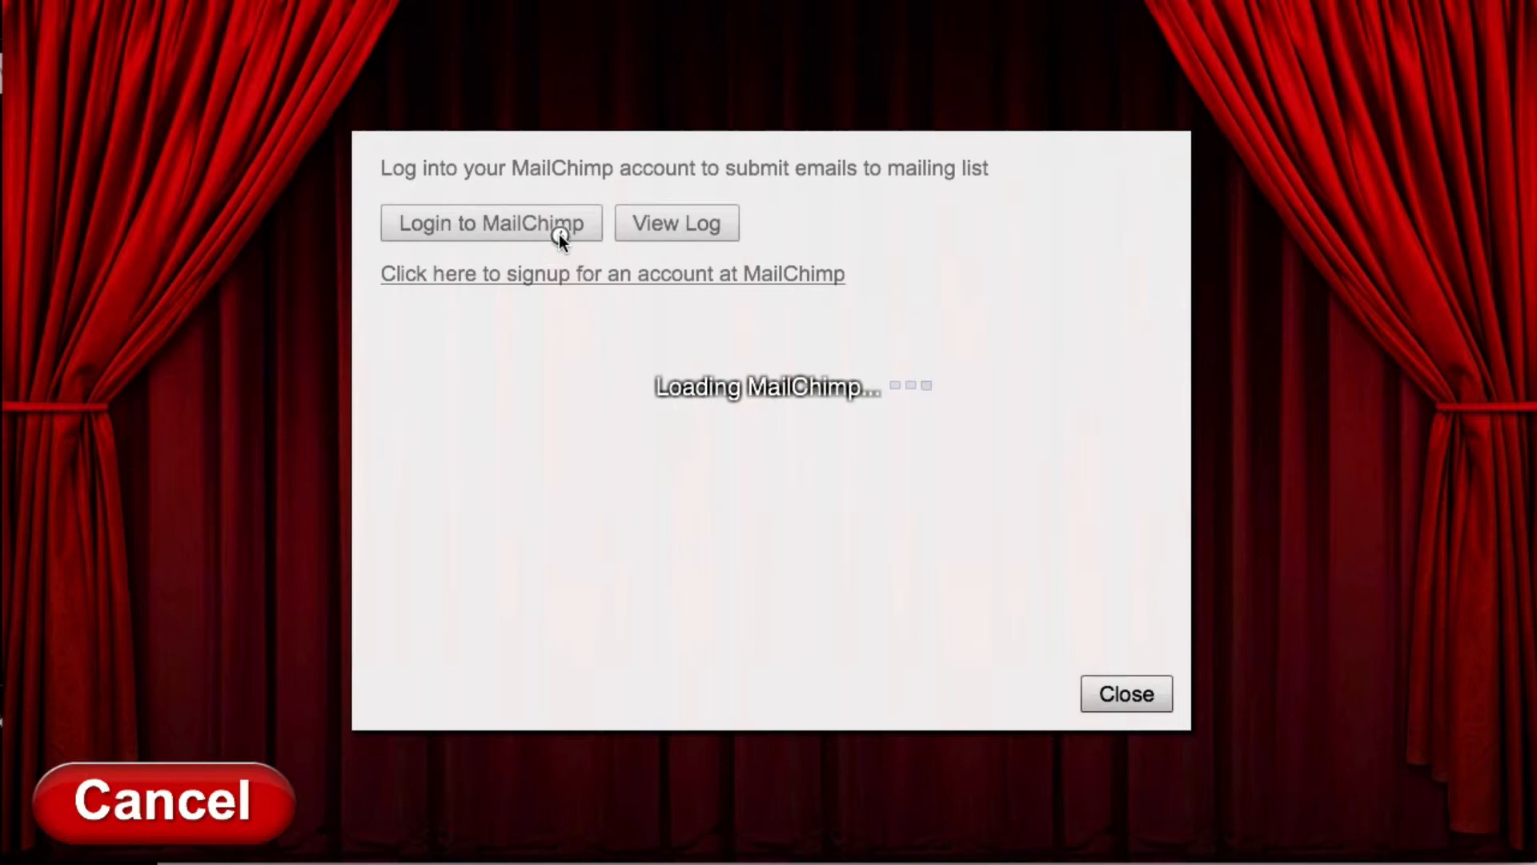
pyautogui.click(490, 222)
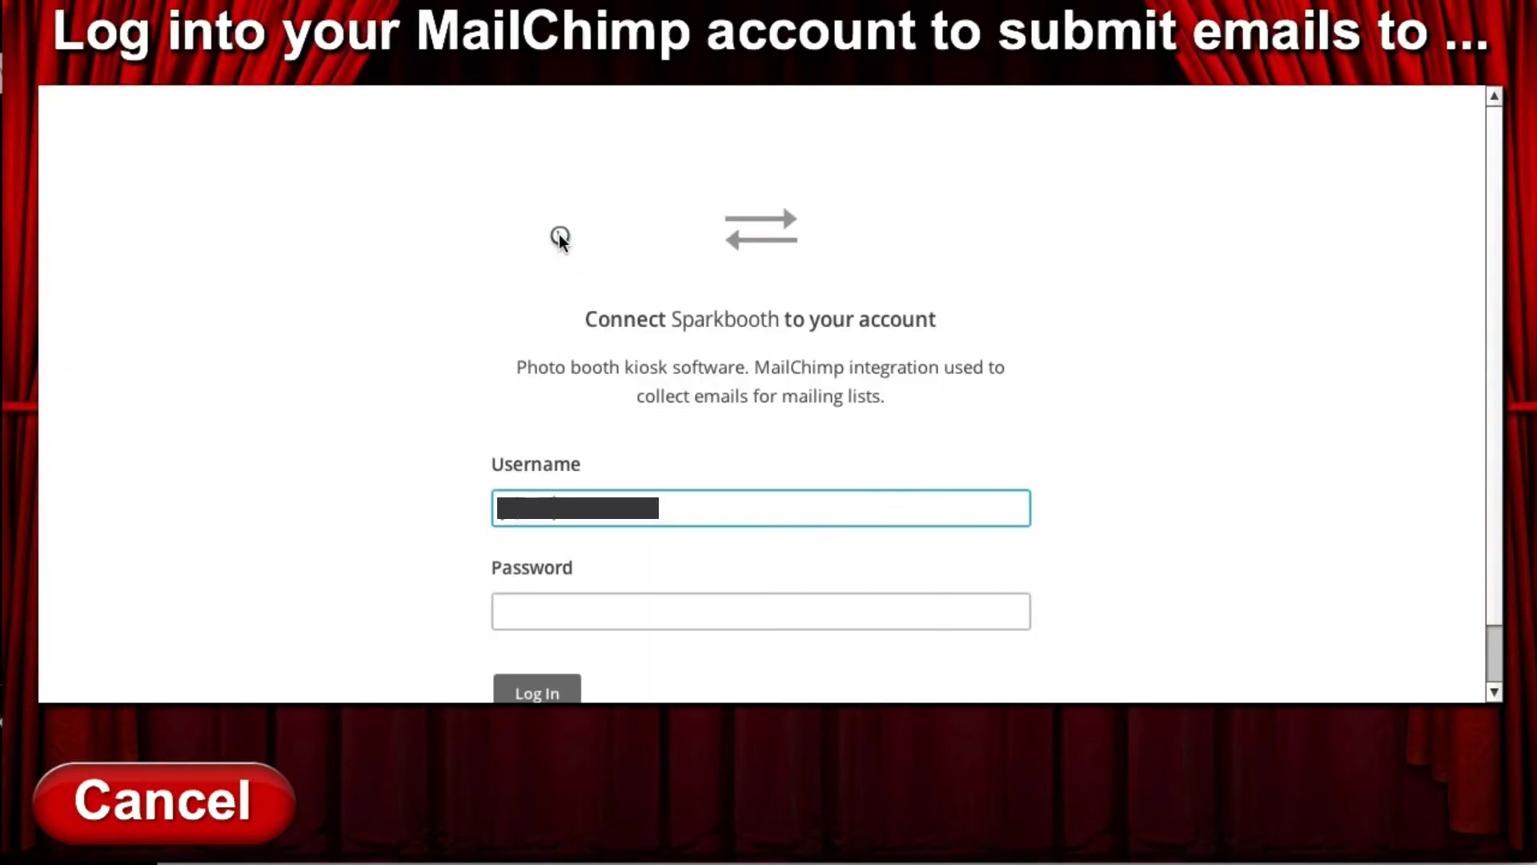
pyautogui.write('••••')
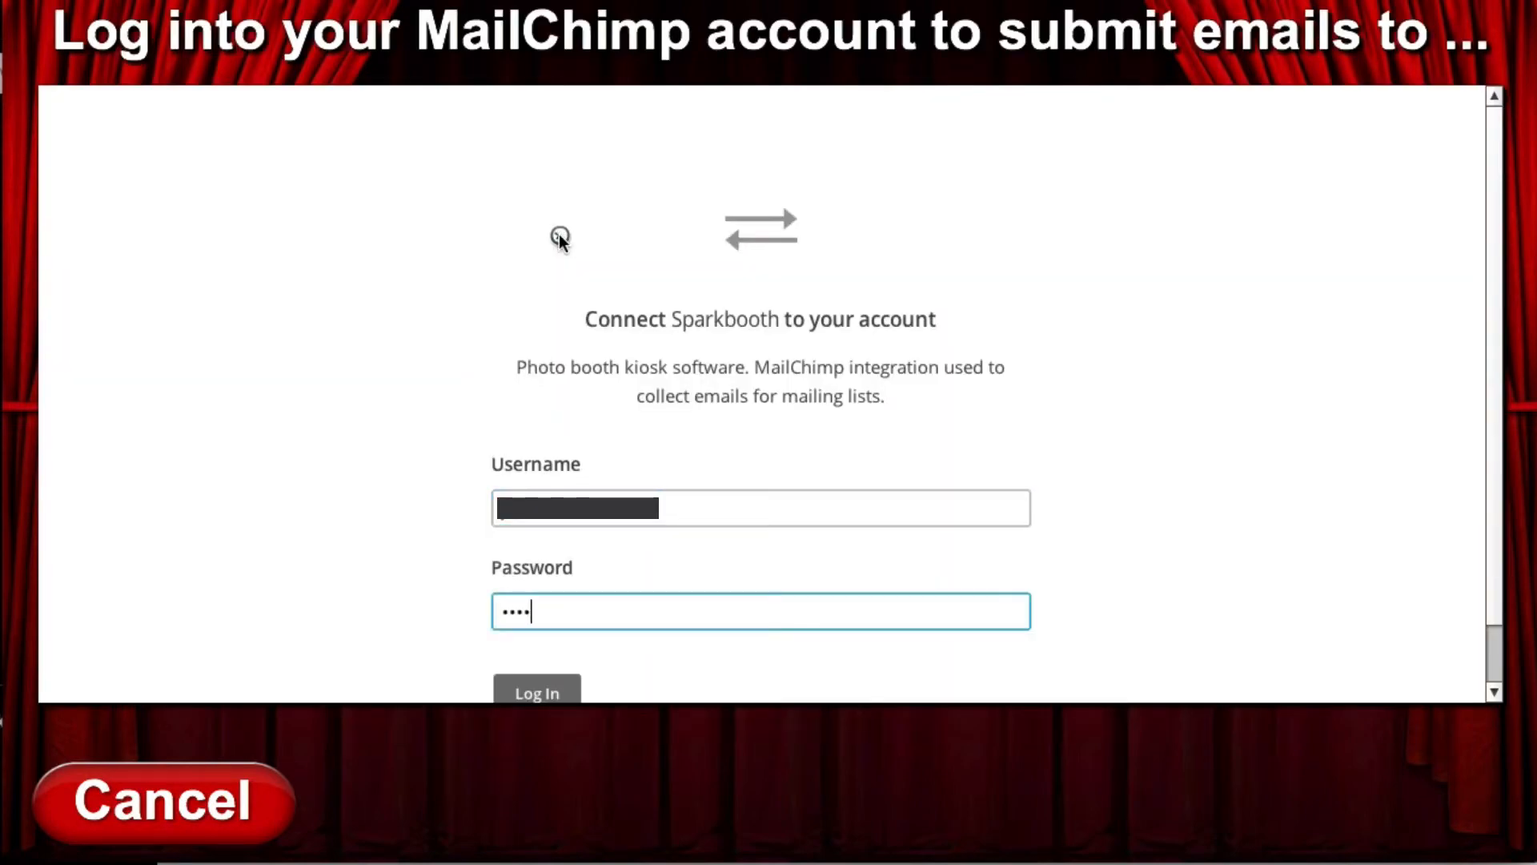
pyautogui.click(537, 691)
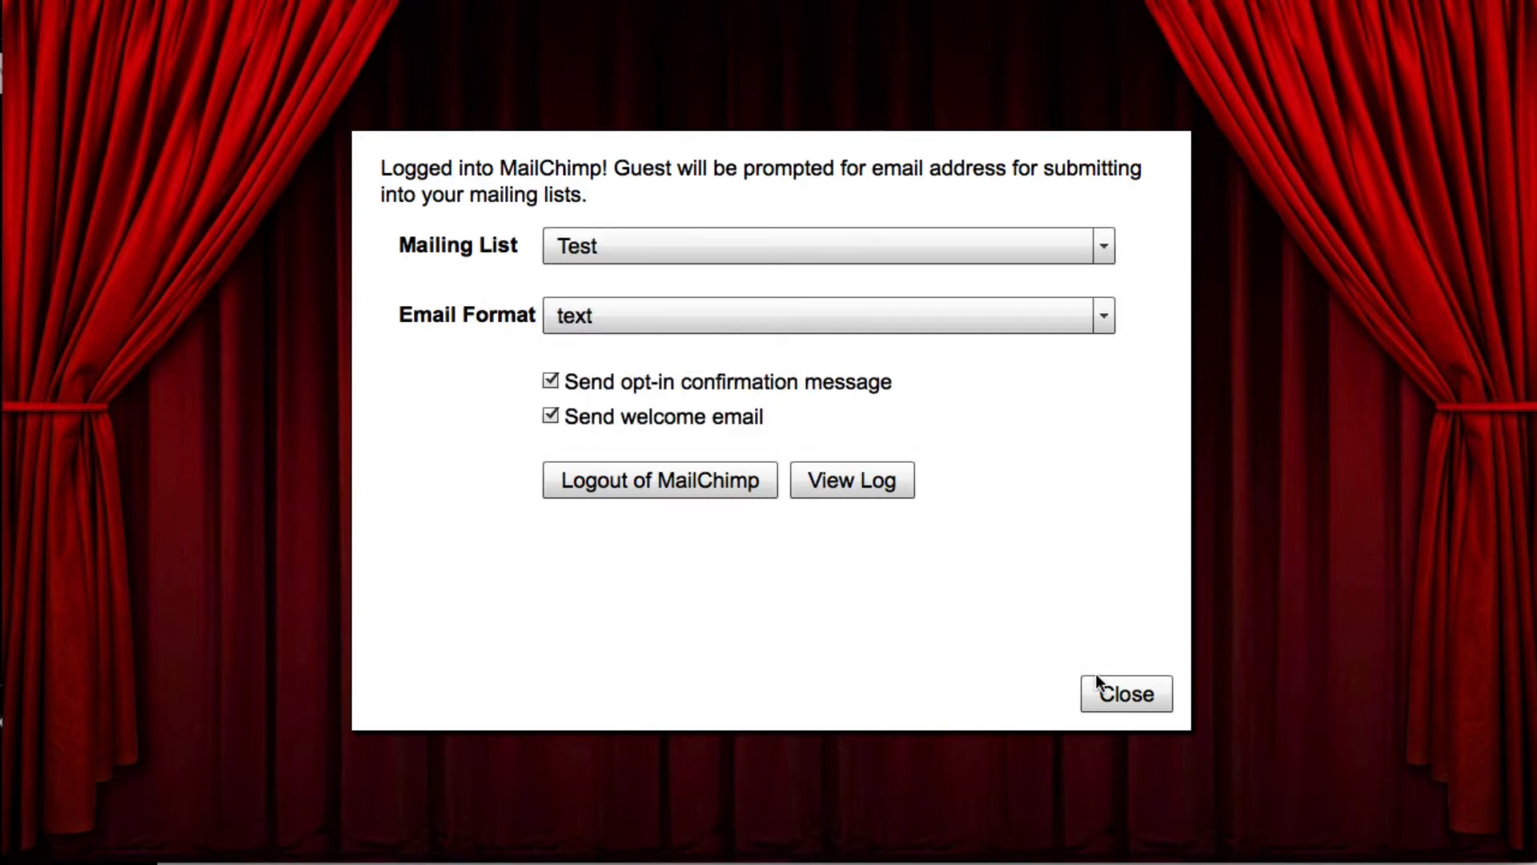
pyautogui.click(1126, 694)
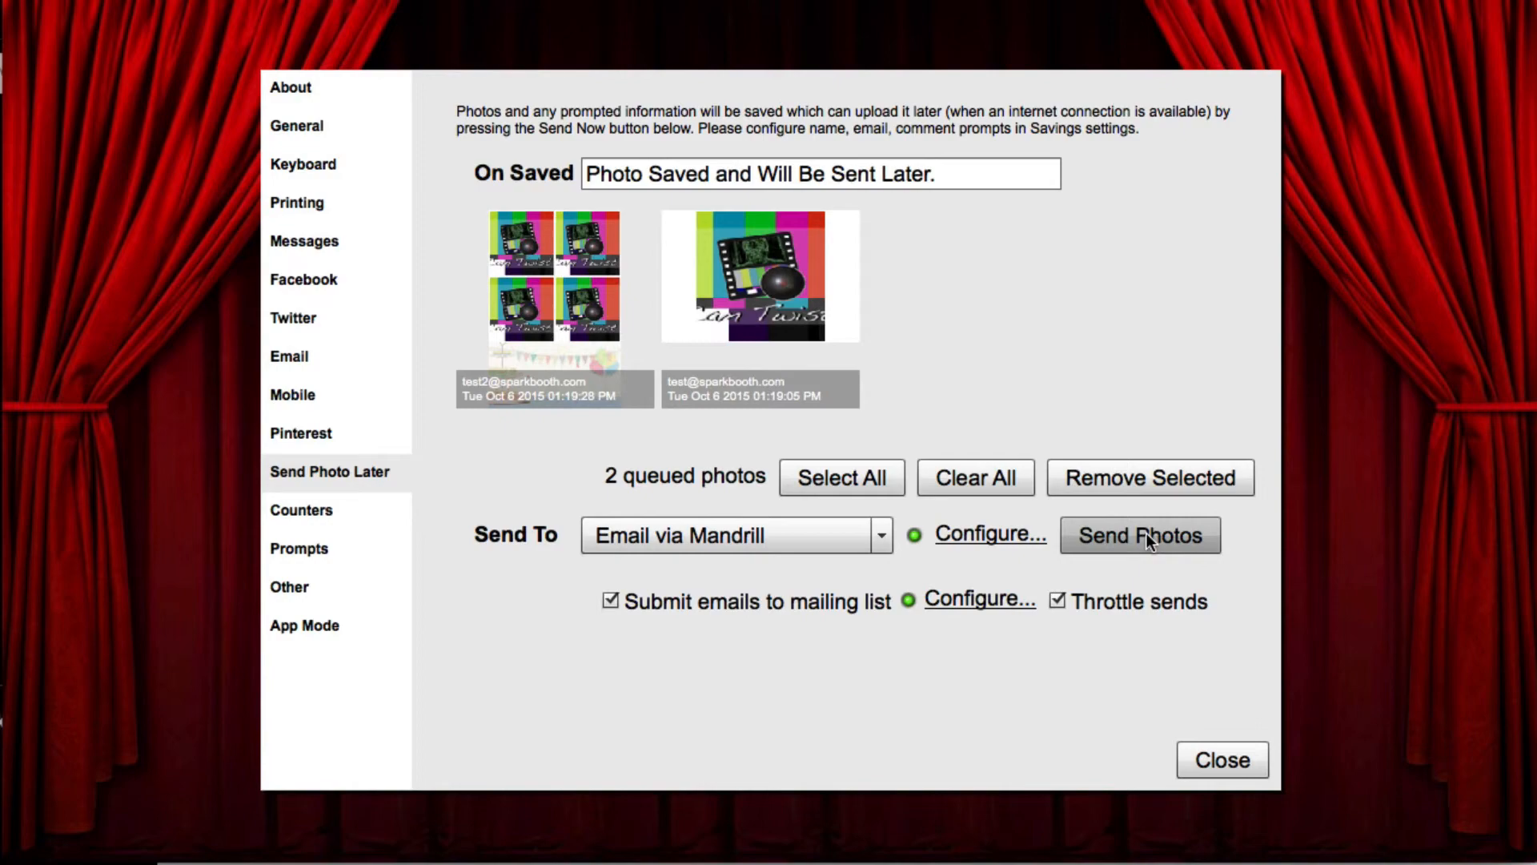
# Start sending the two queued photos via Mandrill
pyautogui.click(1139, 535)
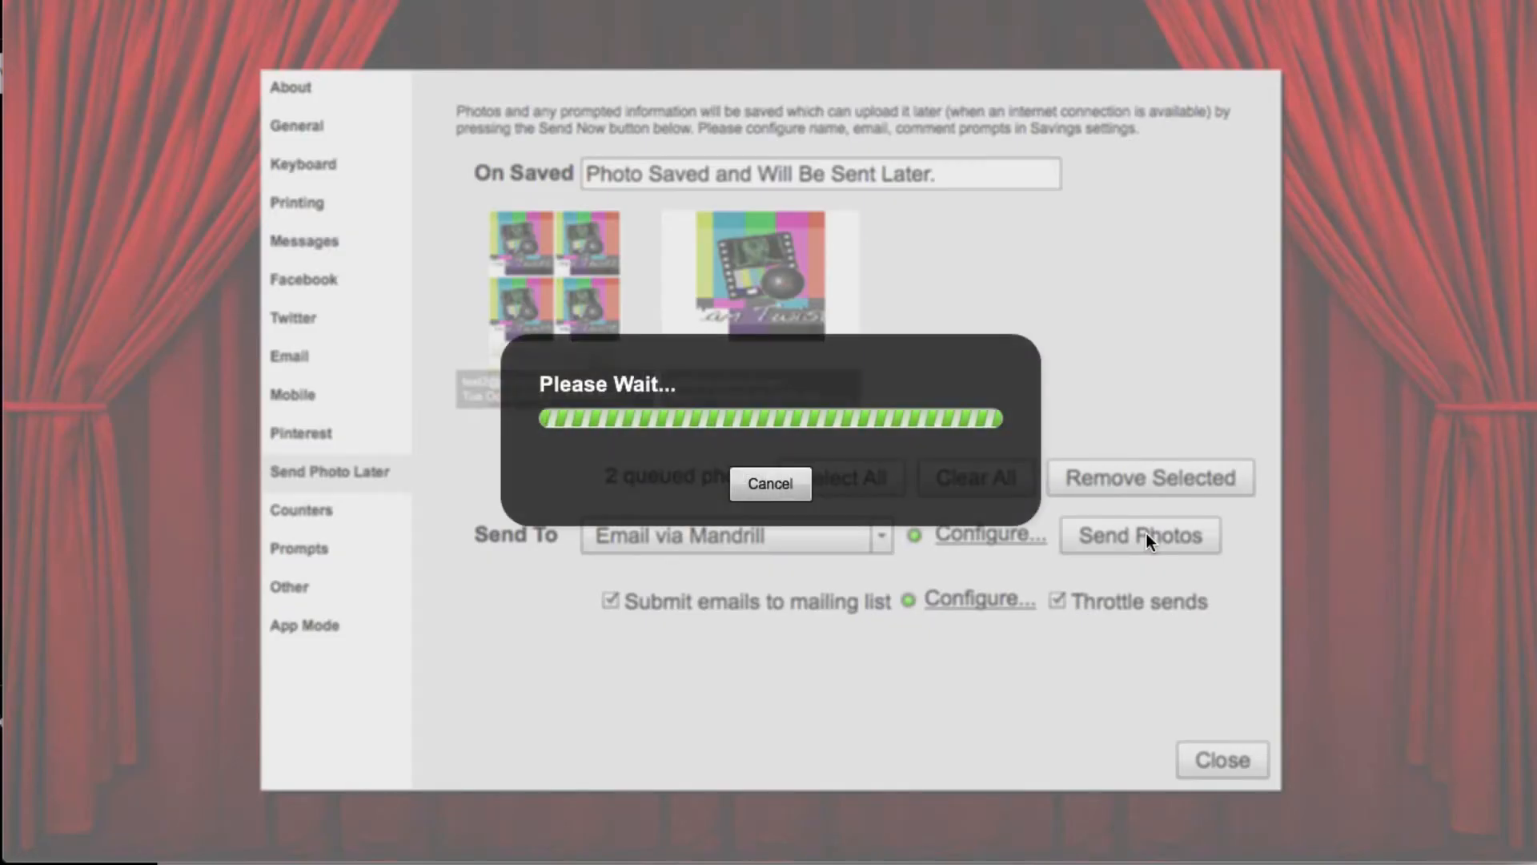